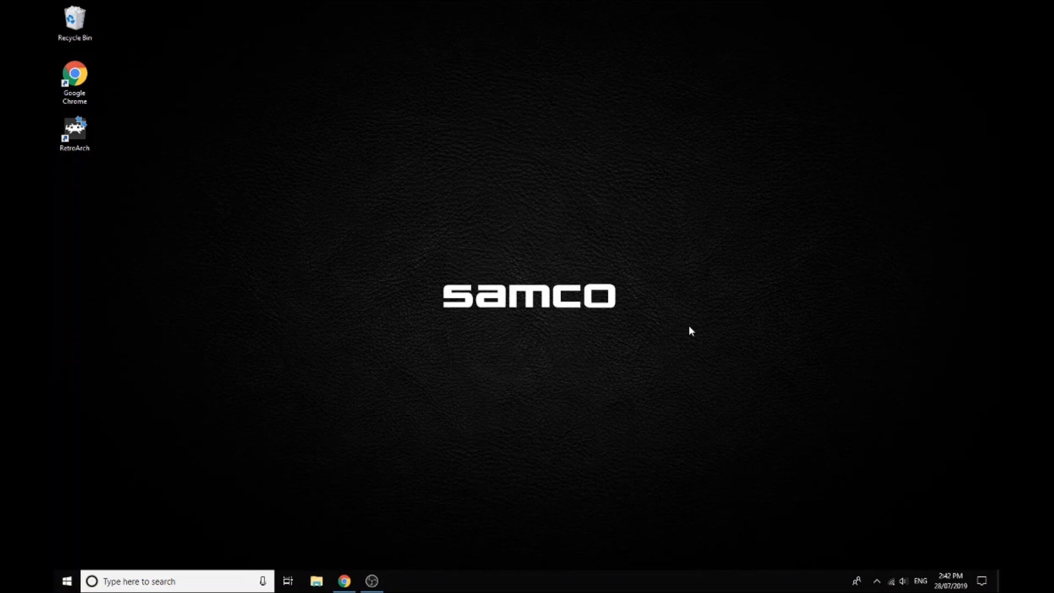
{"action": "mouse_move", "coordinate": [355, 577]}
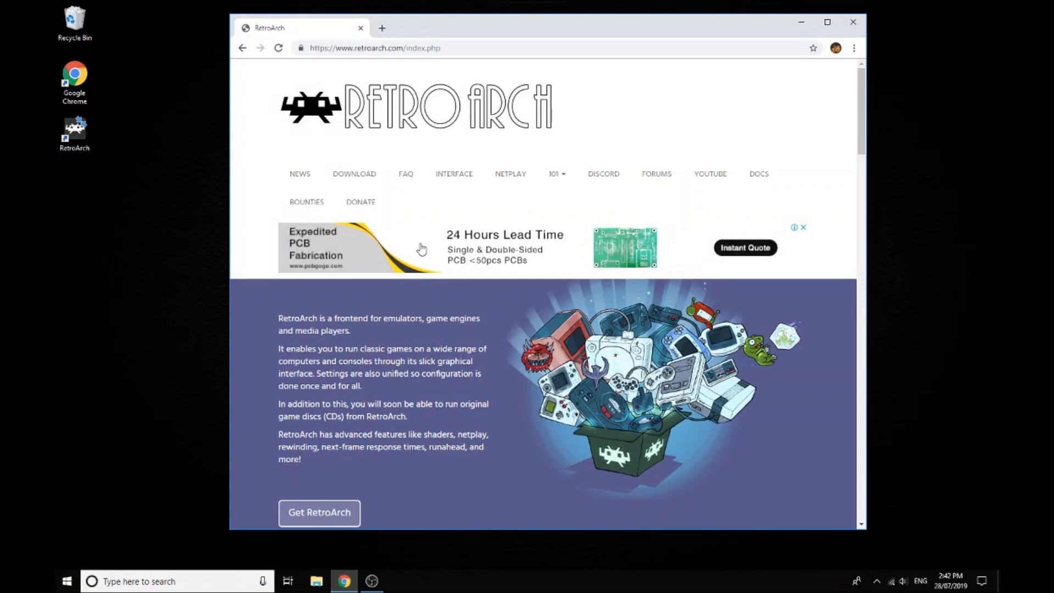
- Visit the RetroArch downloads page in the browser, then close the browser
{"action": "left_click", "coordinate": [354, 173]}
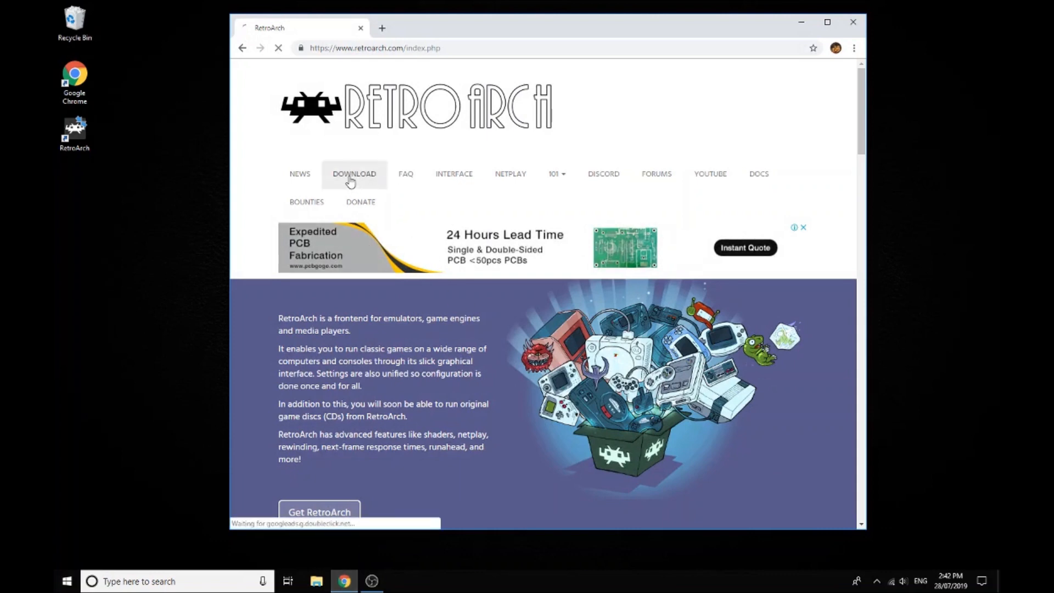
{"action": "left_click", "coordinate": [353, 174]}
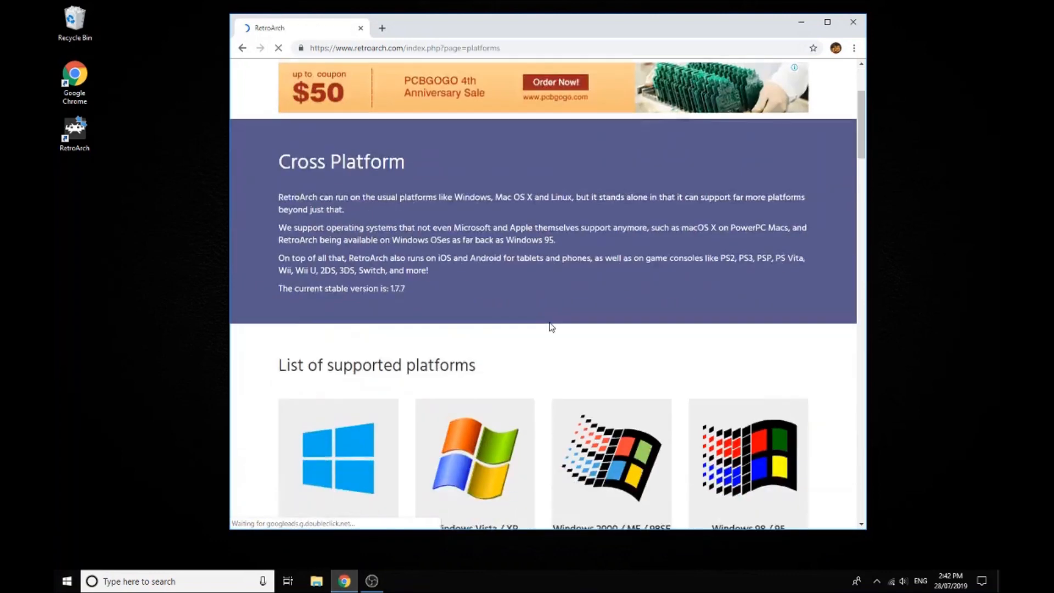
{"action": "scroll", "scroll_direction": "down", "scroll_amount": 3}
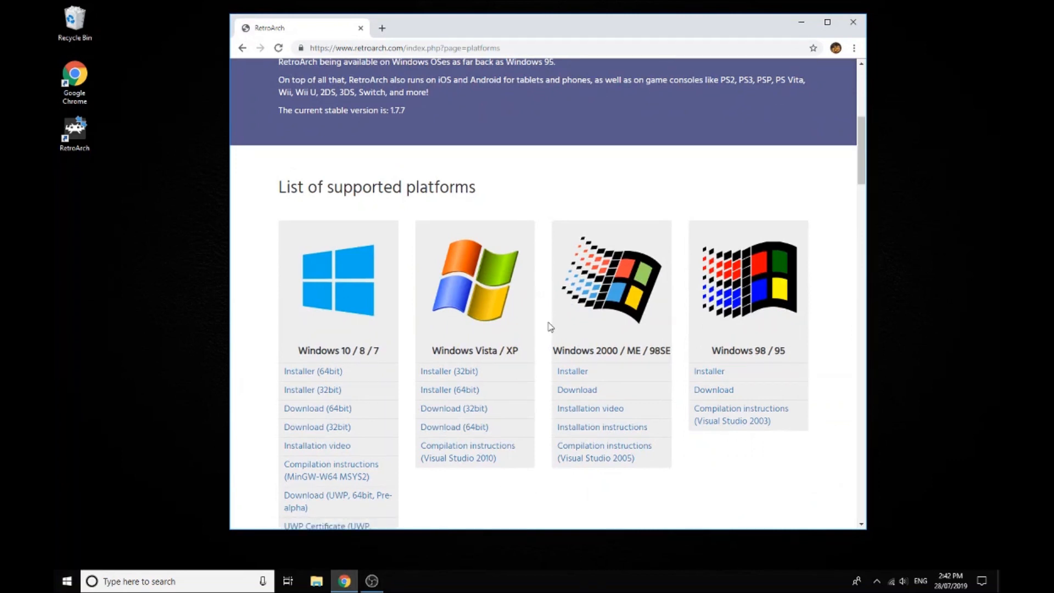
{"action": "mouse_move", "coordinate": [513, 323]}
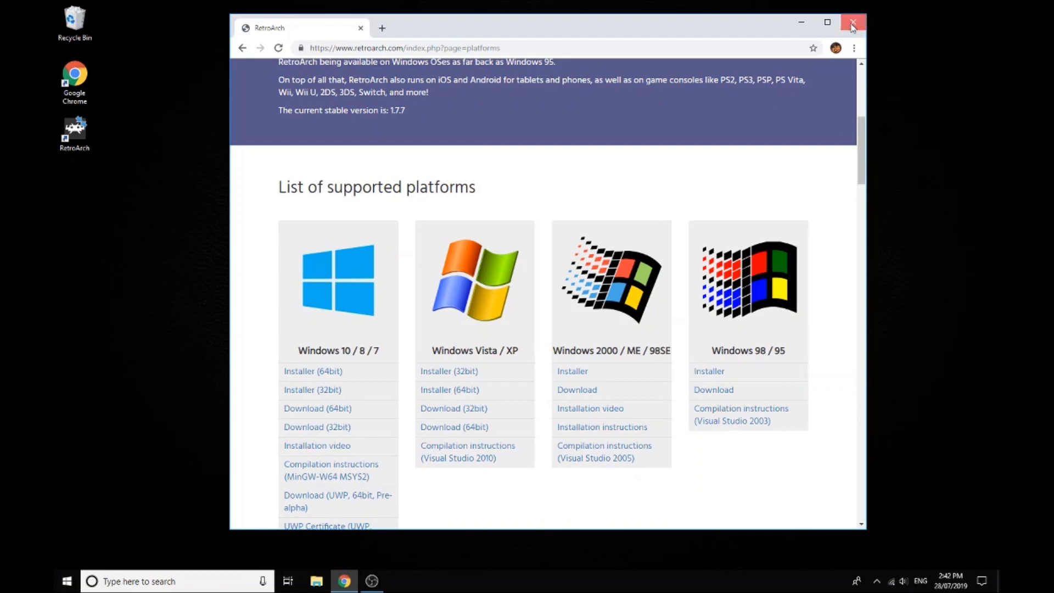
{"action": "left_click", "coordinate": [853, 22]}
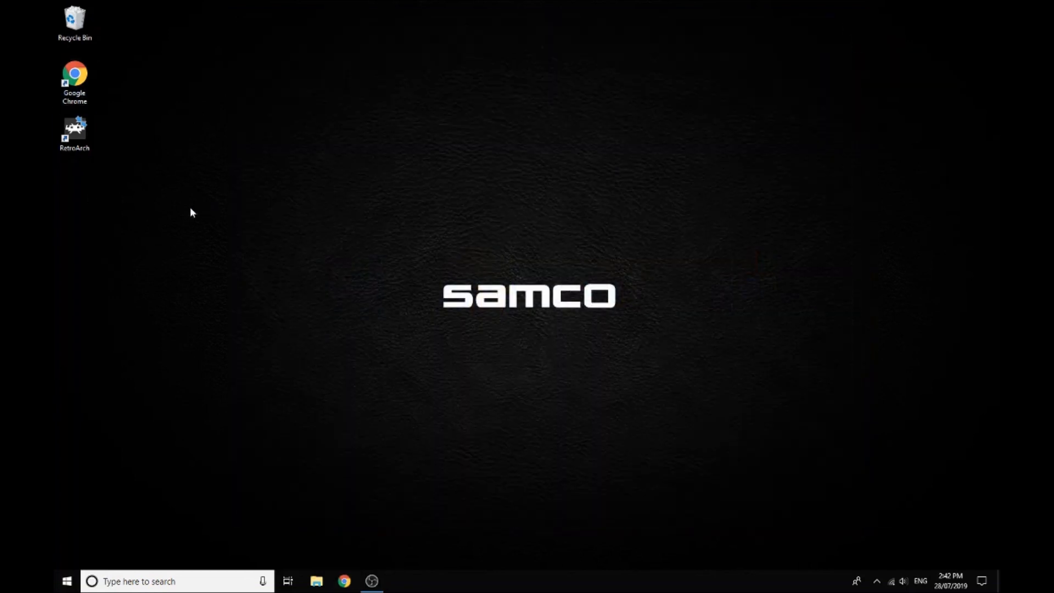
- Open the RetroArch shortcut's file location and enter its system folder
{"action": "left_click", "coordinate": [74, 132]}
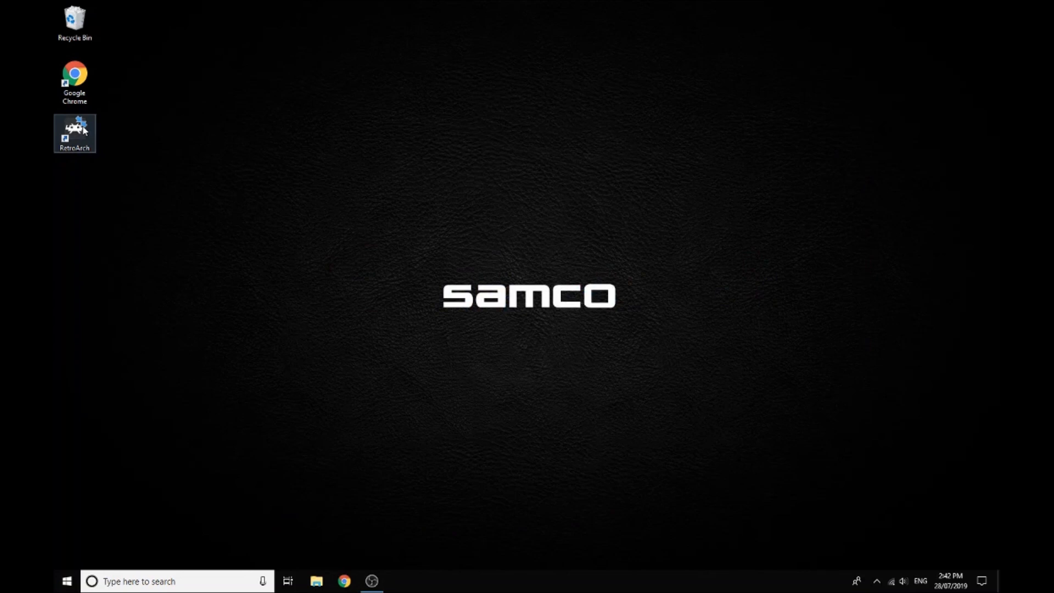
{"action": "right_click", "coordinate": [74, 133]}
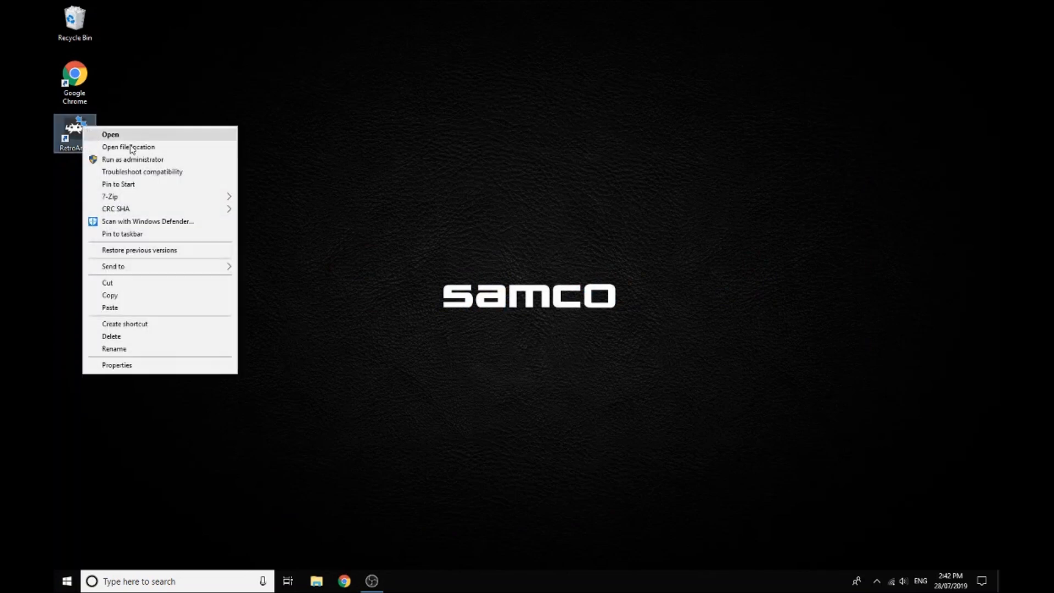
{"action": "left_click", "coordinate": [127, 146]}
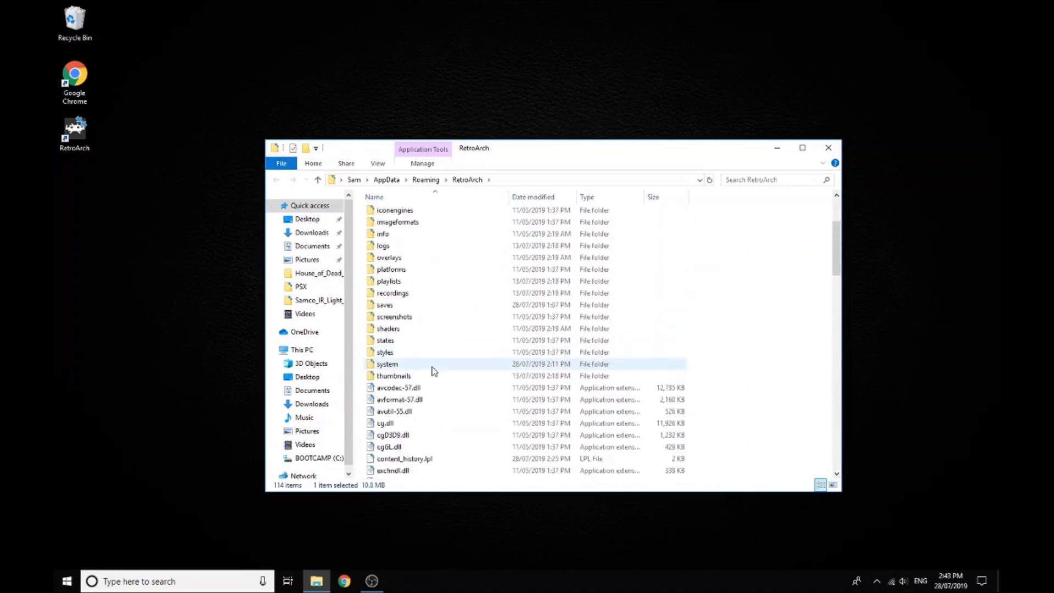
{"action": "double_click", "coordinate": [386, 363]}
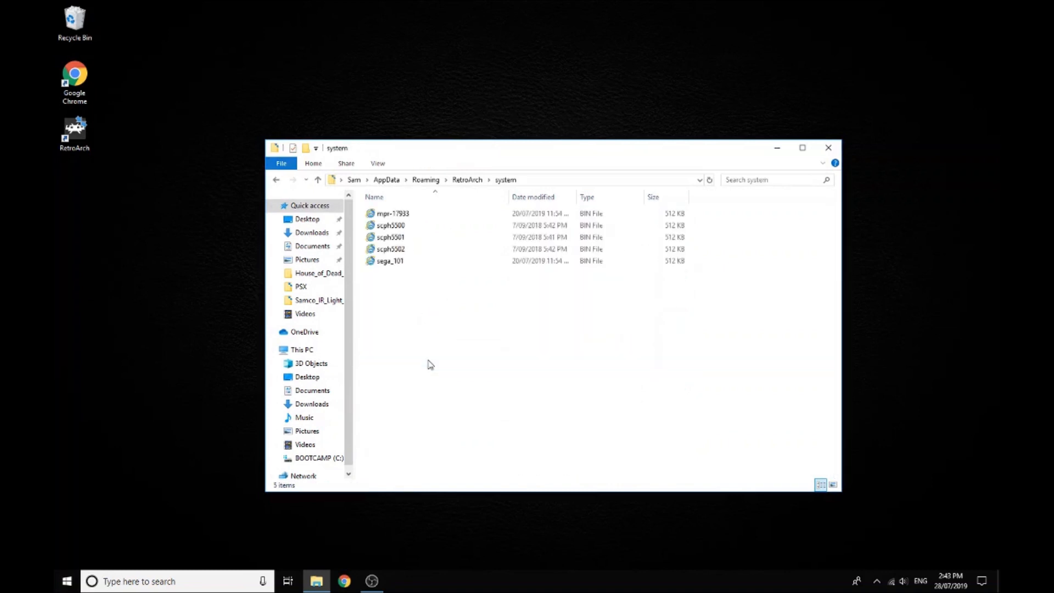
- Highlight the BIOS files scph5500, scph5501, scph5502, mpr-17933 and sega_101, then clear the selection
{"action": "left_click", "coordinate": [390, 226]}
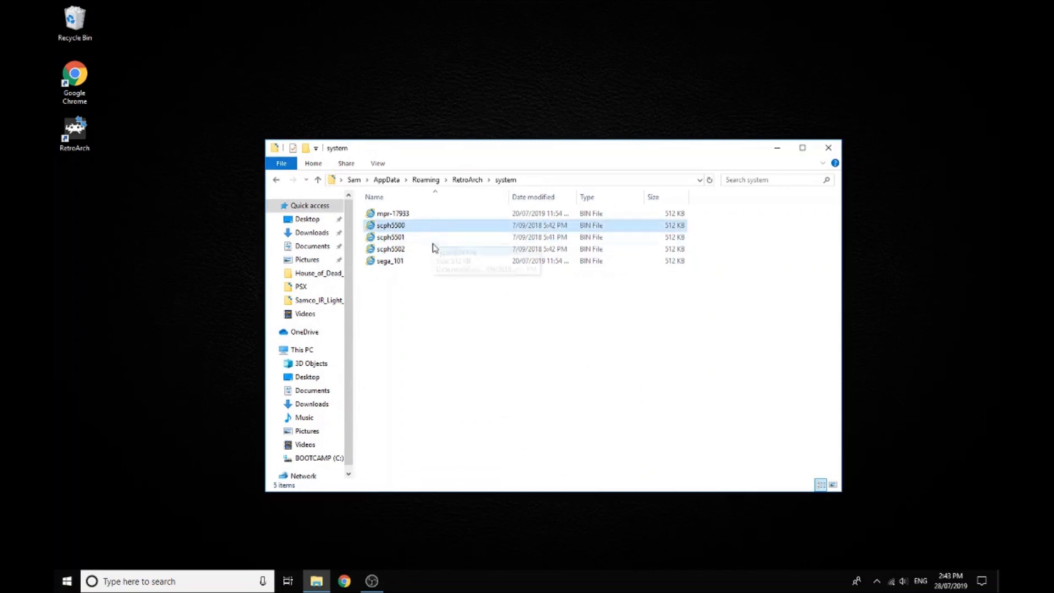
{"action": "left_click", "coordinate": [390, 249]}
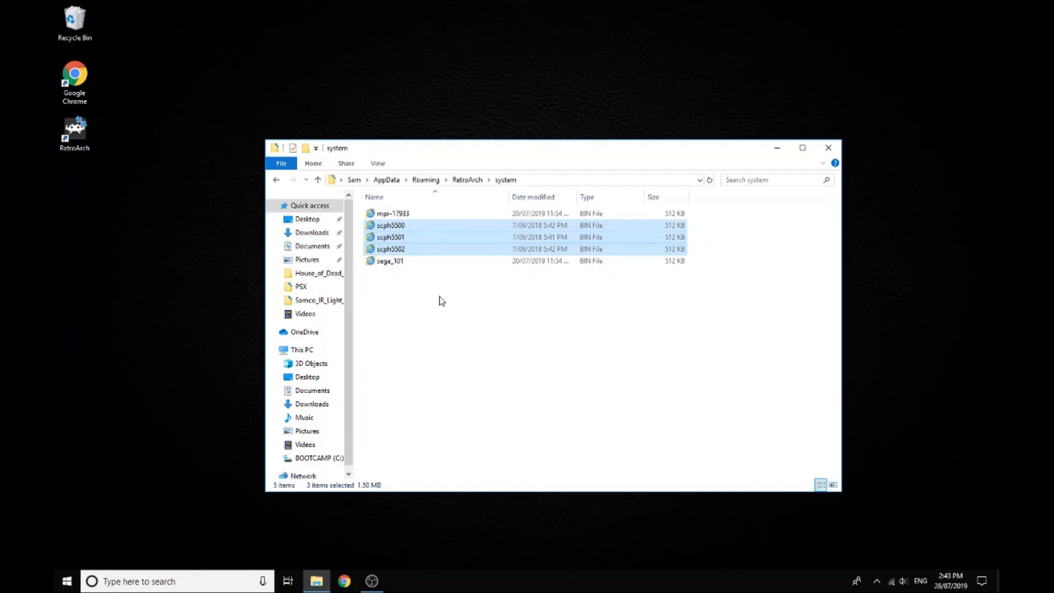
{"action": "left_click", "coordinate": [390, 262]}
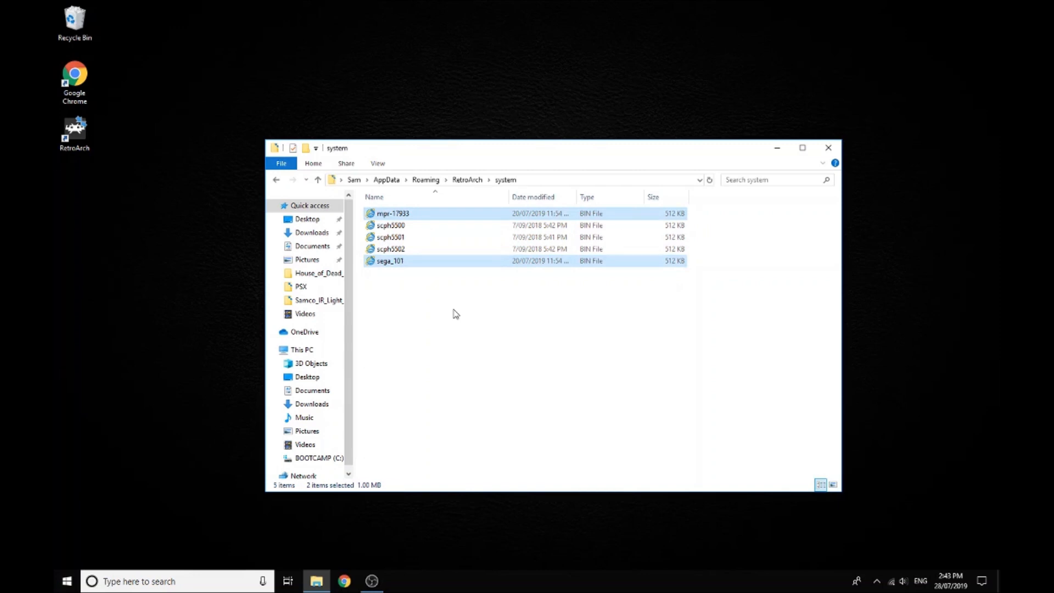
{"action": "left_click", "coordinate": [454, 314]}
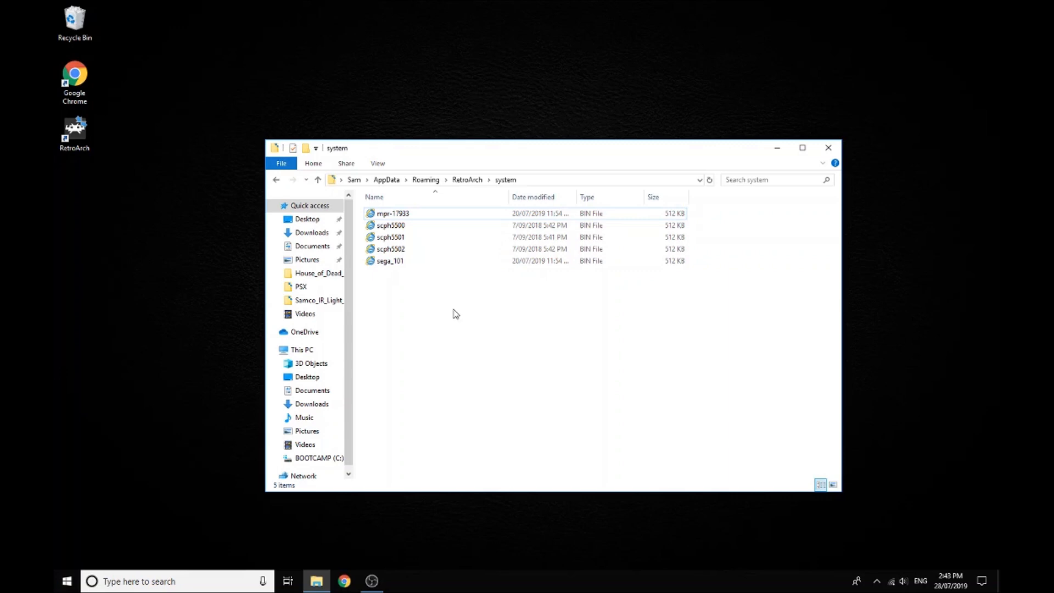
{"action": "mouse_move", "coordinate": [352, 467]}
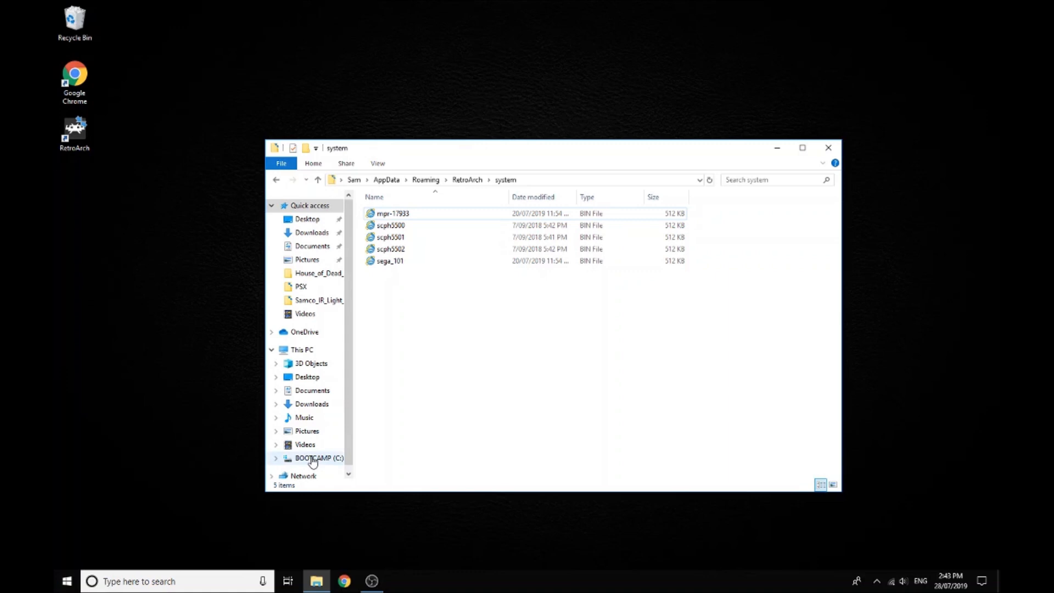
- Browse BOOTCAMP (C:) > PSX > Point Blank to view its BIN/CUE files, then close Explorer
{"action": "left_click", "coordinate": [320, 458]}
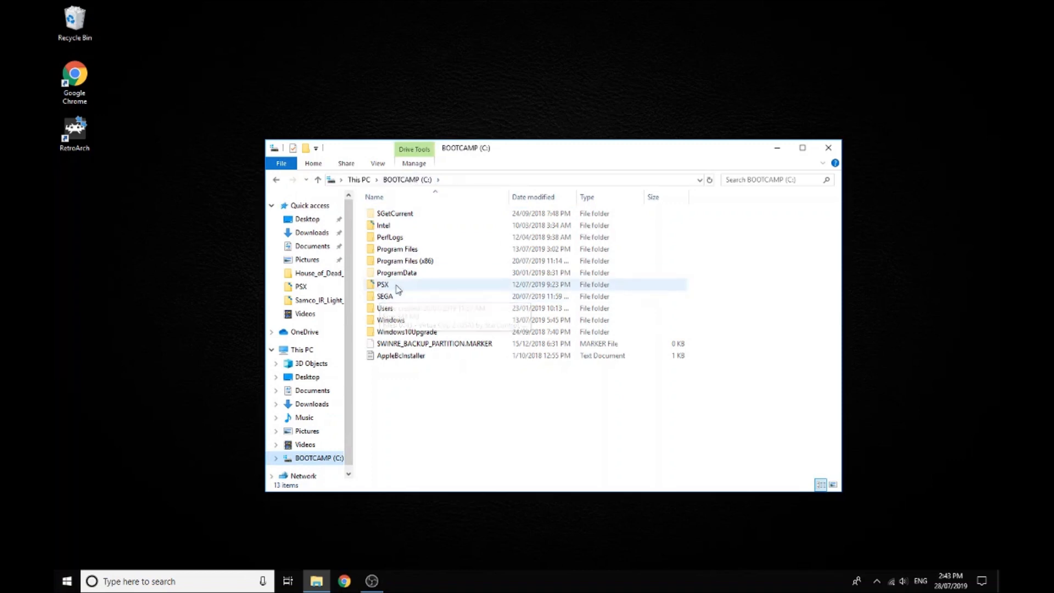
{"action": "mouse_move", "coordinate": [396, 288]}
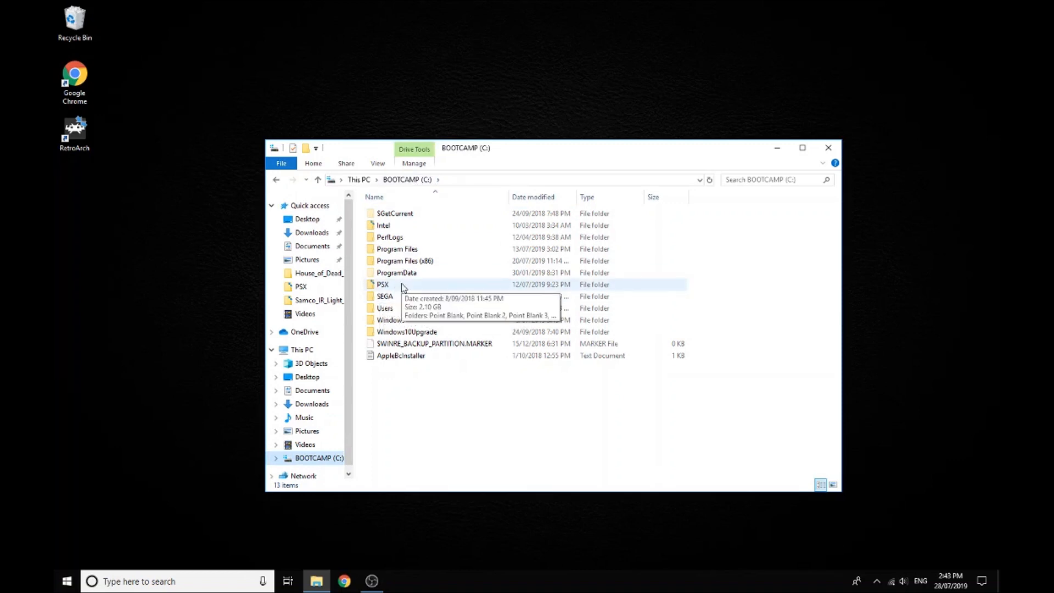
{"action": "double_click", "coordinate": [382, 285]}
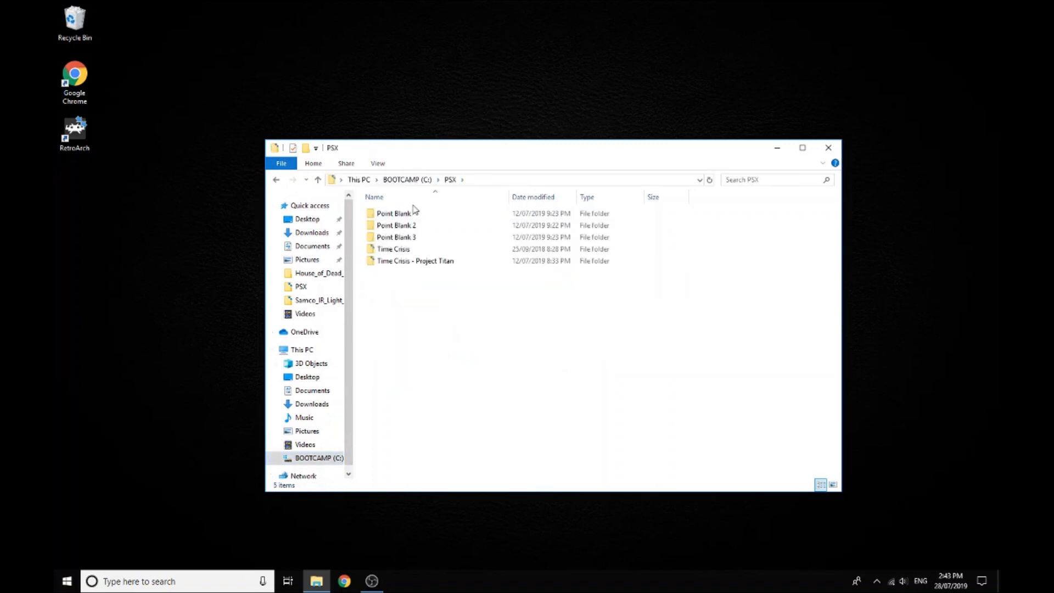
{"action": "double_click", "coordinate": [393, 213]}
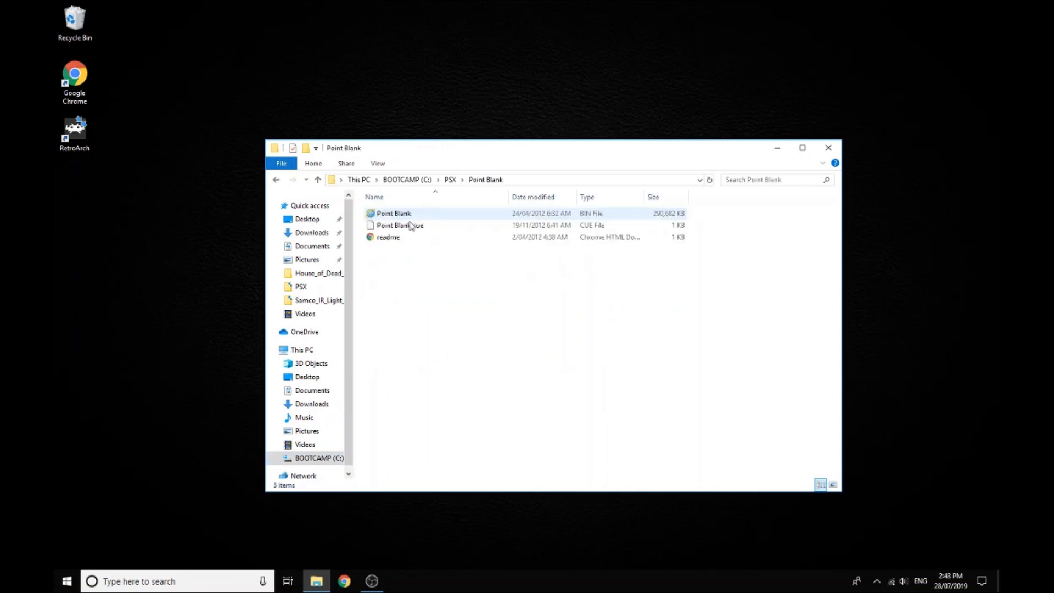
{"action": "left_click", "coordinate": [417, 287]}
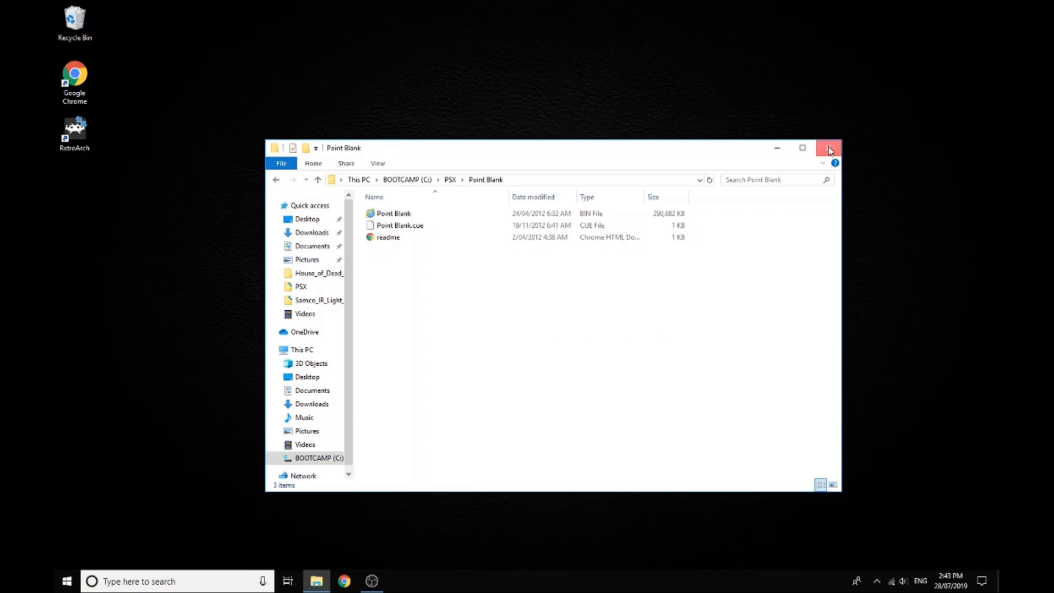
{"action": "left_click", "coordinate": [830, 148]}
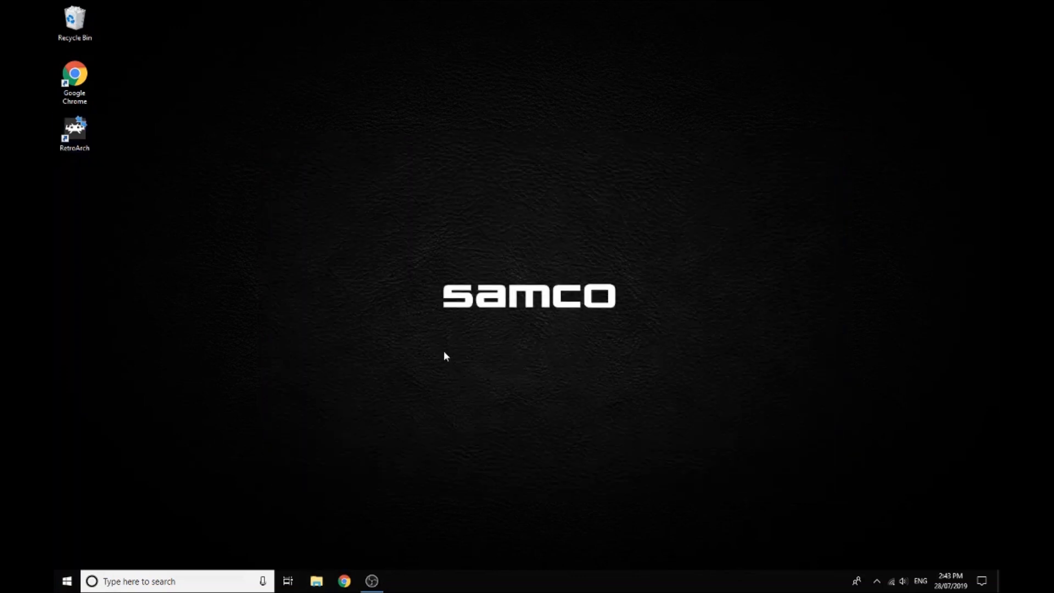
{"action": "mouse_move", "coordinate": [356, 343]}
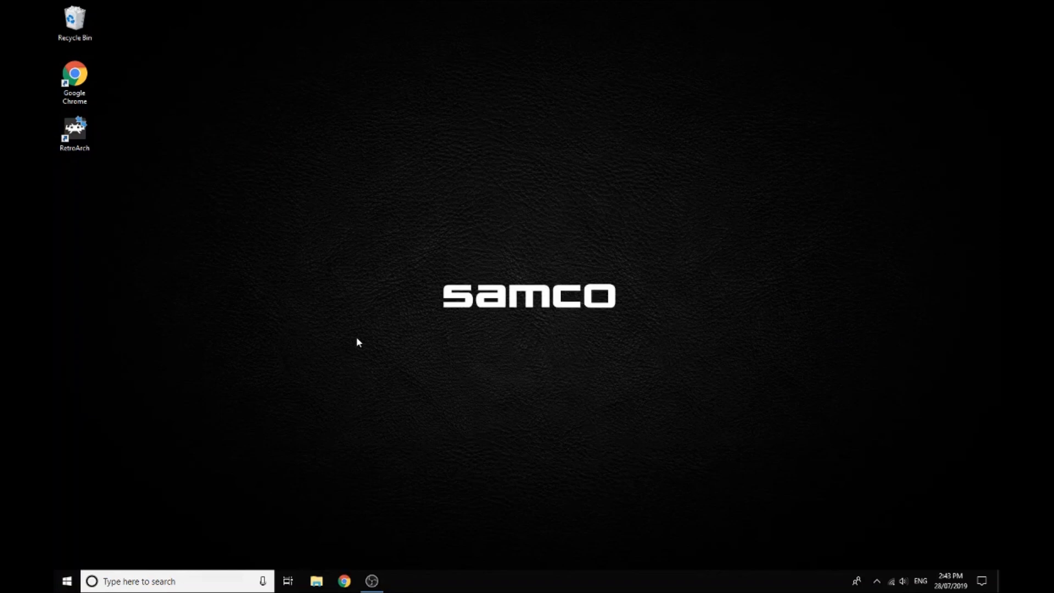
{"action": "mouse_move", "coordinate": [92, 168]}
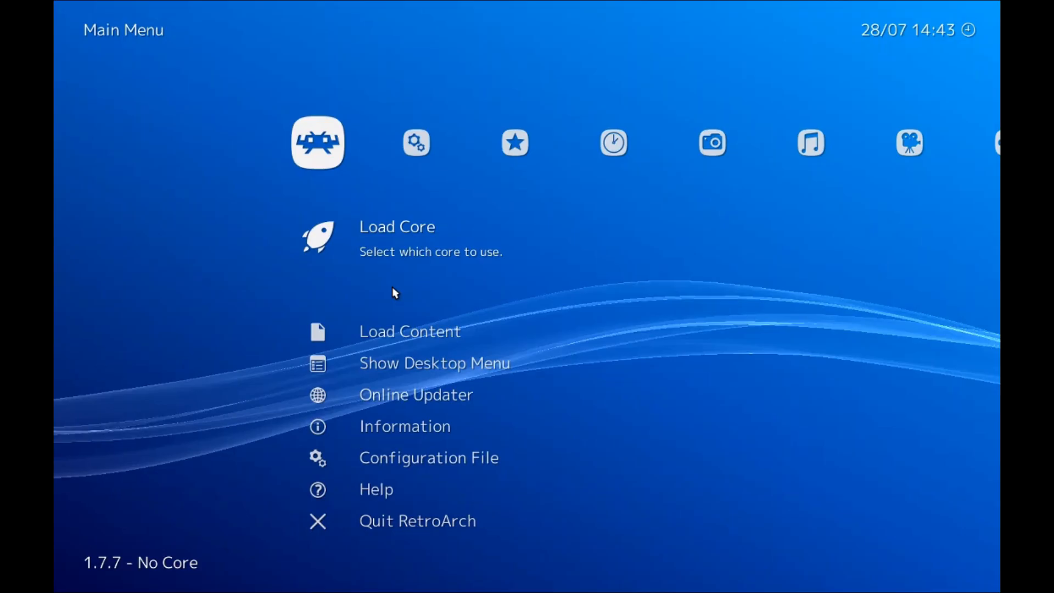
- Open the Core Updater list and scroll down toward the Sony PlayStation cores
{"action": "scroll", "scroll_direction": "down", "scroll_amount": 3}
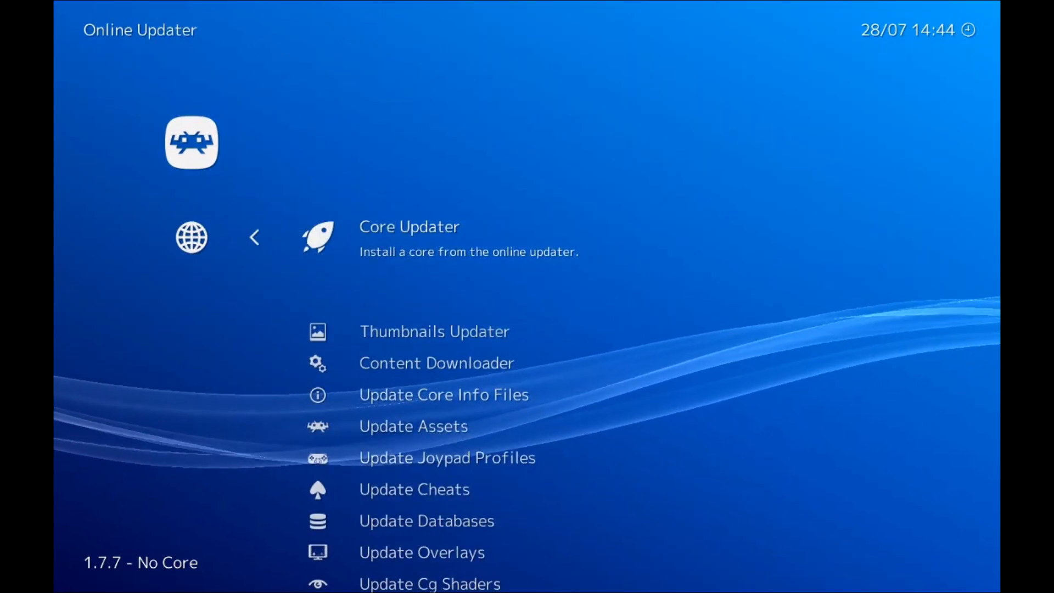
{"action": "left_click", "coordinate": [408, 226]}
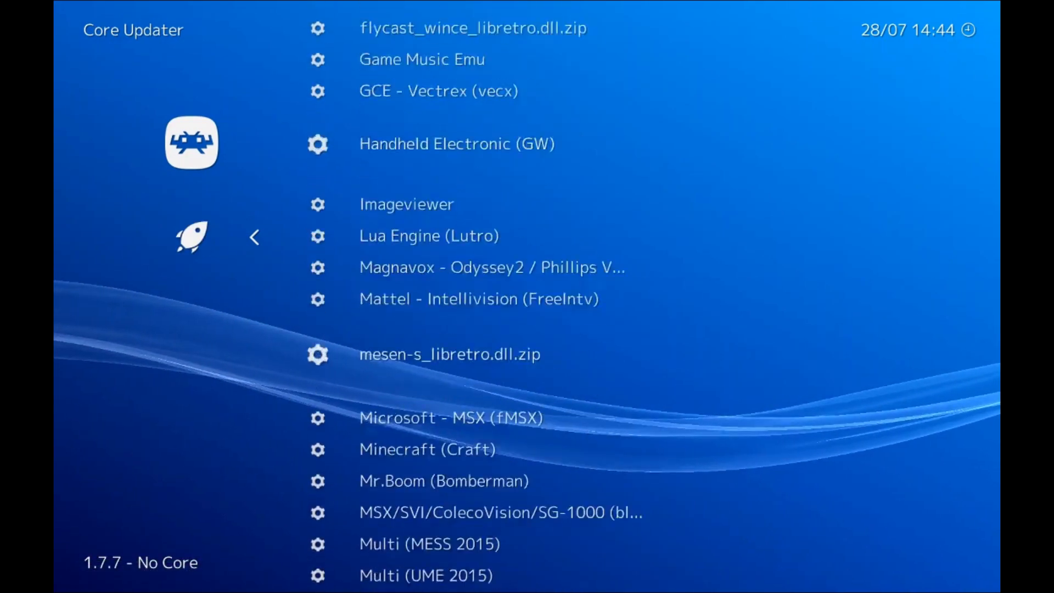
{"action": "scroll", "scroll_direction": "down", "scroll_amount": 3}
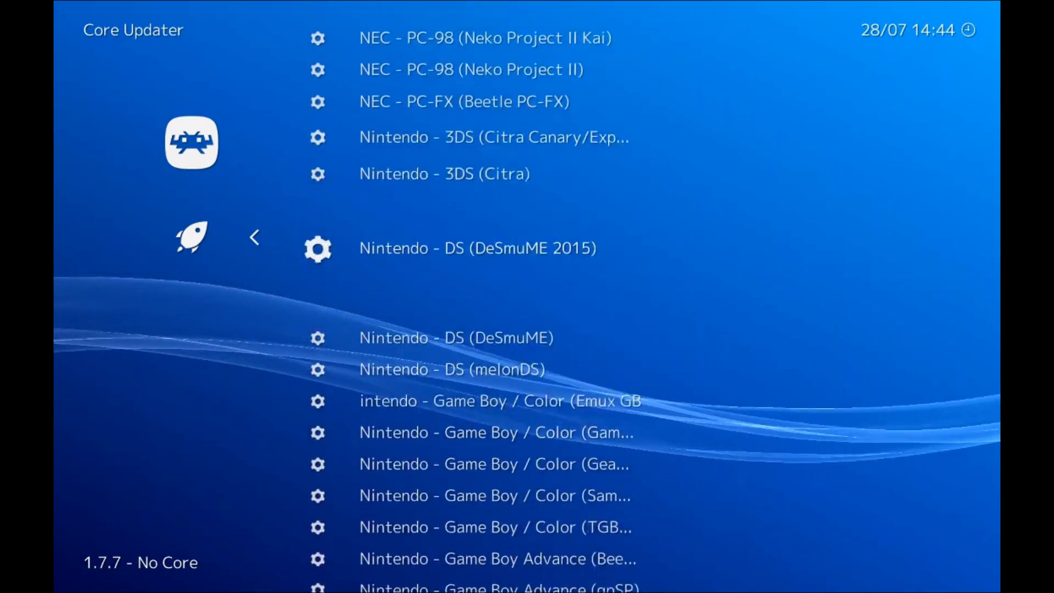
{"action": "scroll", "scroll_direction": "down", "scroll_amount": 3}
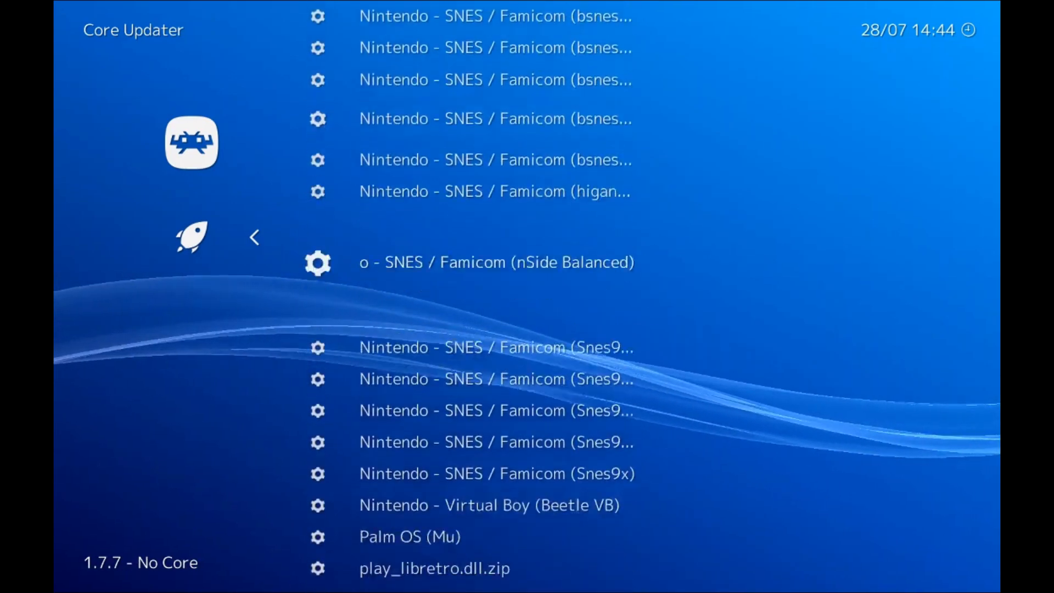
{"action": "scroll", "scroll_direction": "down", "scroll_amount": 3}
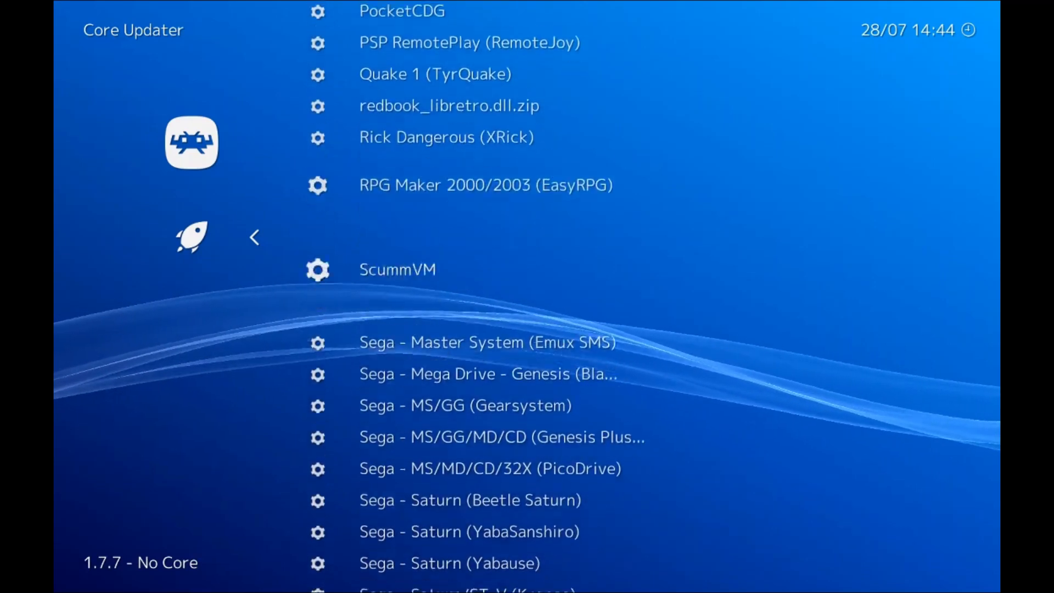
{"action": "scroll", "scroll_direction": "down", "scroll_amount": 3}
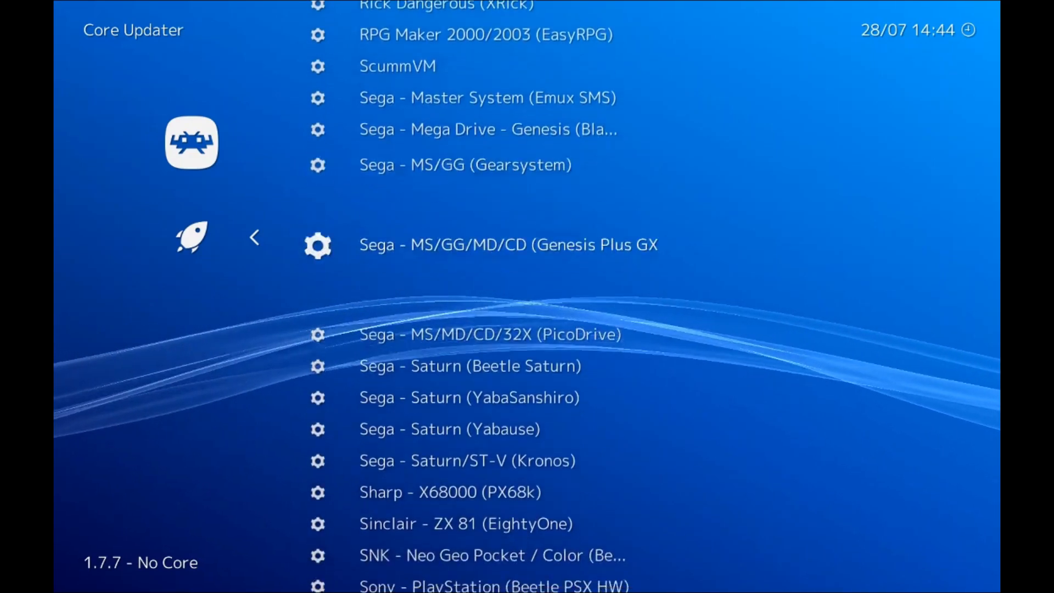
{"action": "scroll", "scroll_direction": "down", "scroll_amount": 3}
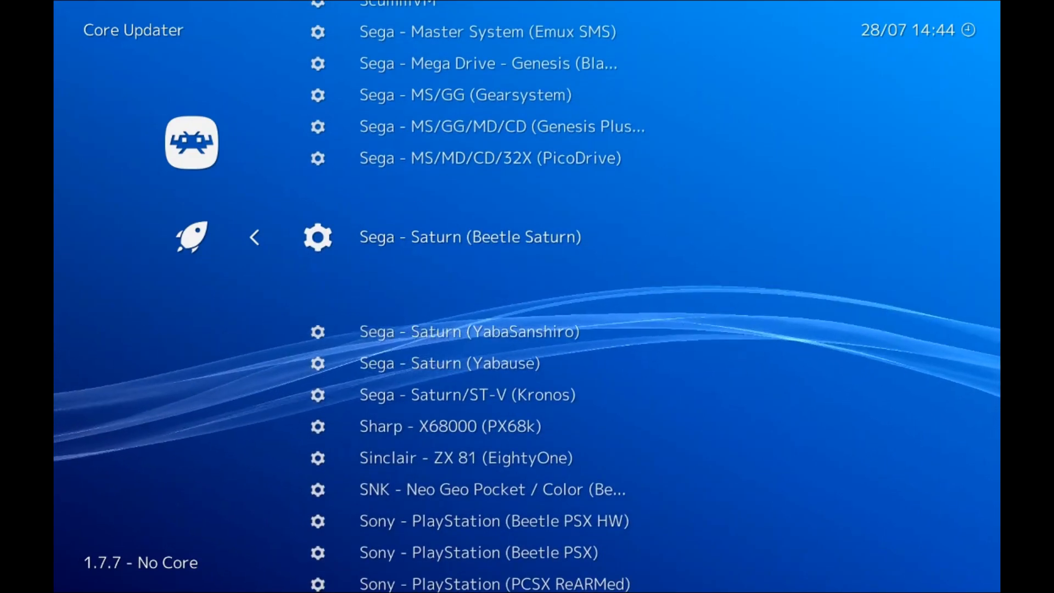
{"action": "left_click", "coordinate": [469, 238]}
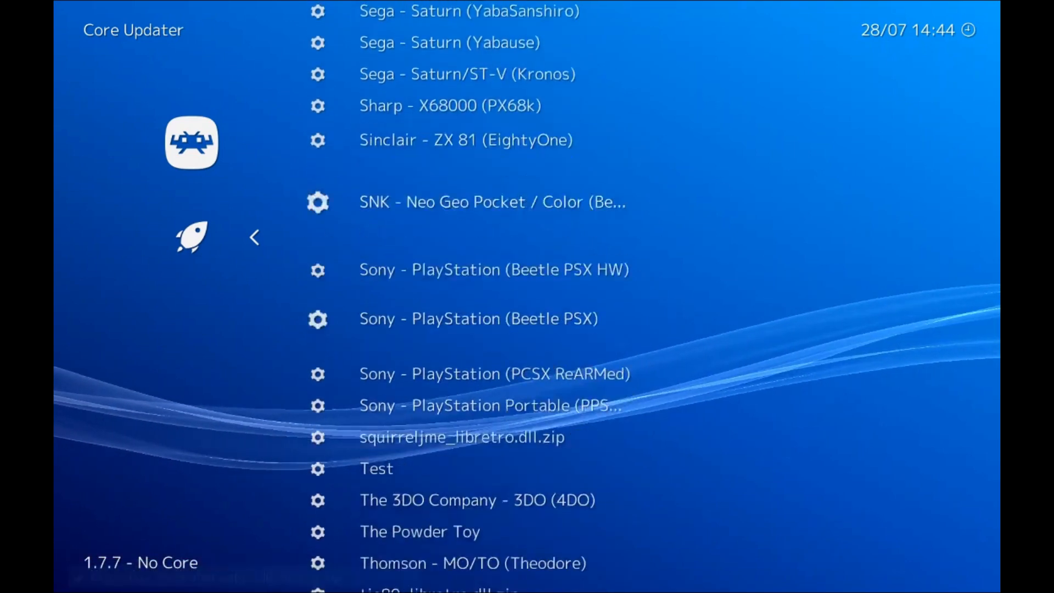
- Download the Sony - PlayStation (Beetle PSX) core
{"action": "scroll", "scroll_direction": "down", "scroll_amount": 3}
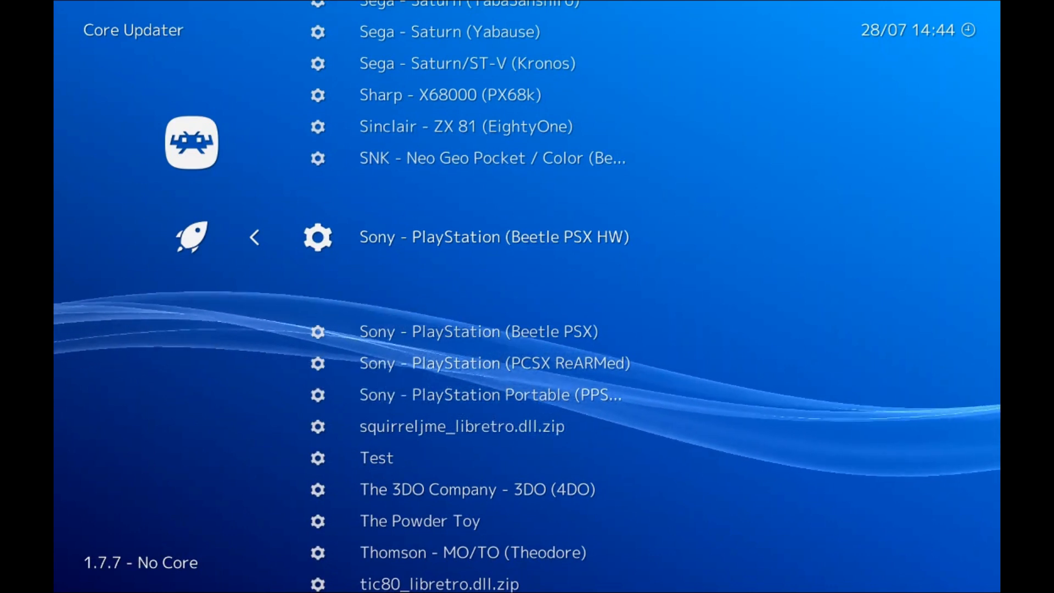
{"action": "scroll", "scroll_direction": "down", "scroll_amount": 3}
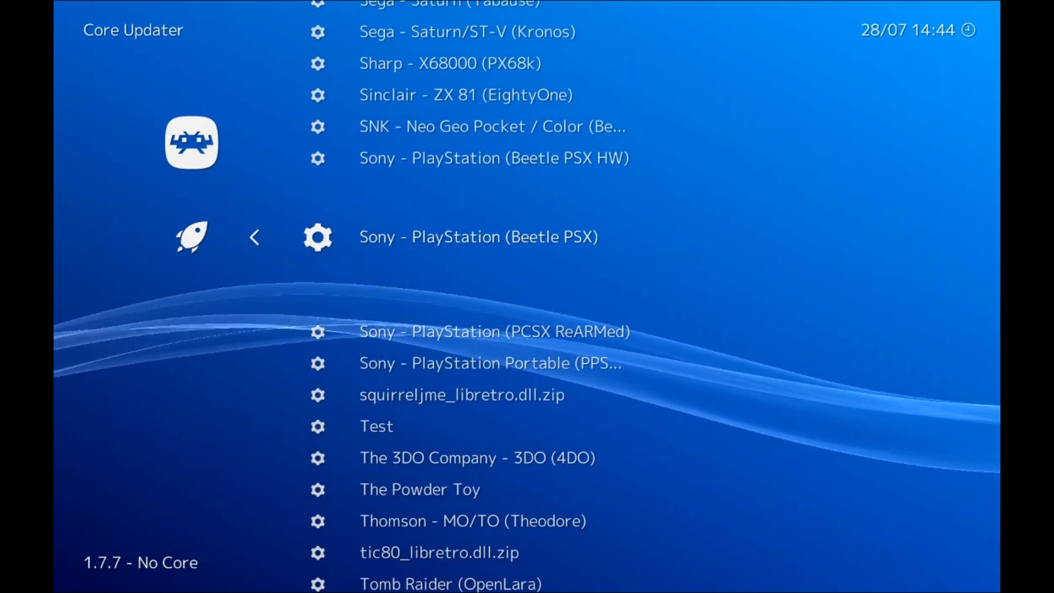
{"action": "left_click", "coordinate": [478, 236]}
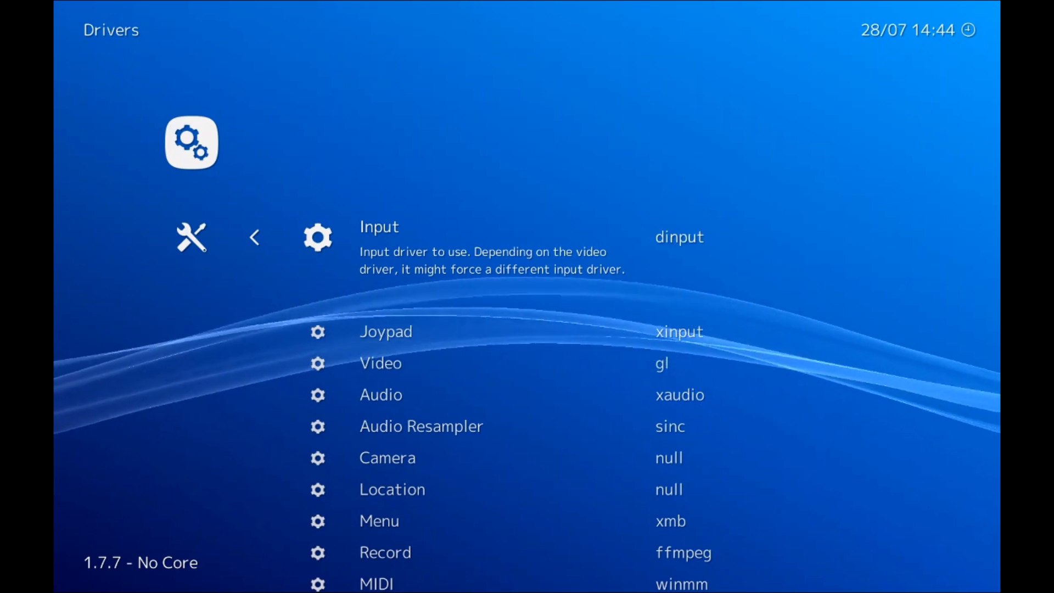
- Set the Input driver entry in Drivers to dinput
{"action": "left_click", "coordinate": [678, 237]}
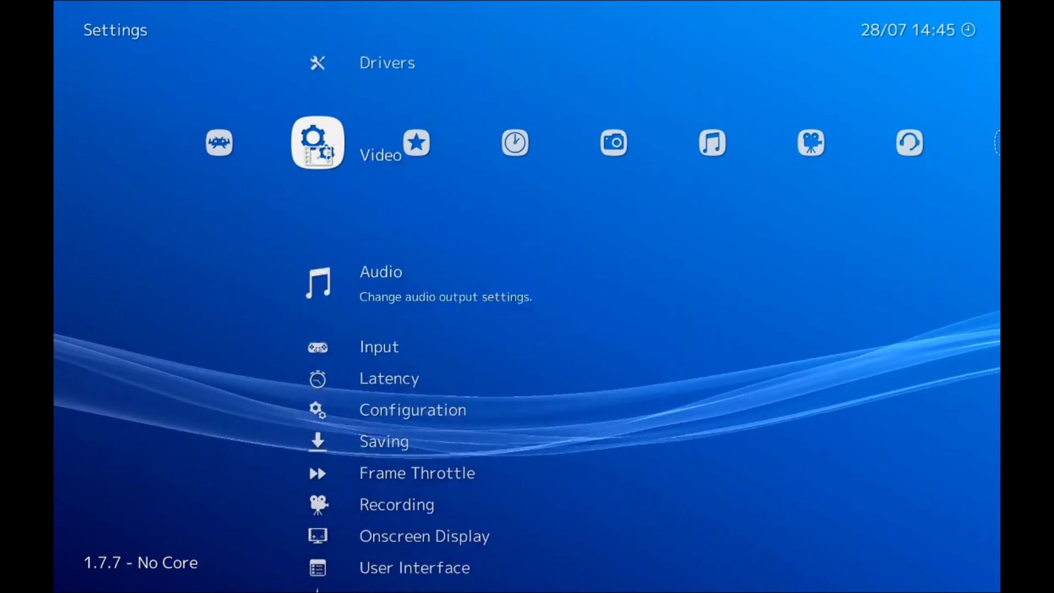
- Open User 1 Binds and scroll down to the gun entries
{"action": "scroll", "scroll_direction": "down", "scroll_amount": 3}
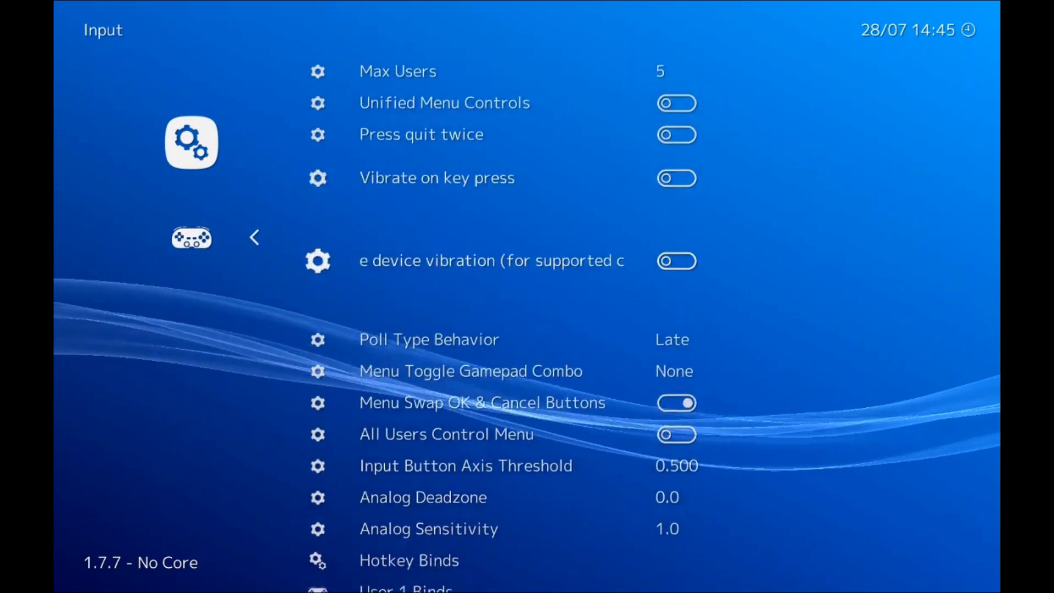
{"action": "scroll", "scroll_direction": "down", "scroll_amount": 3}
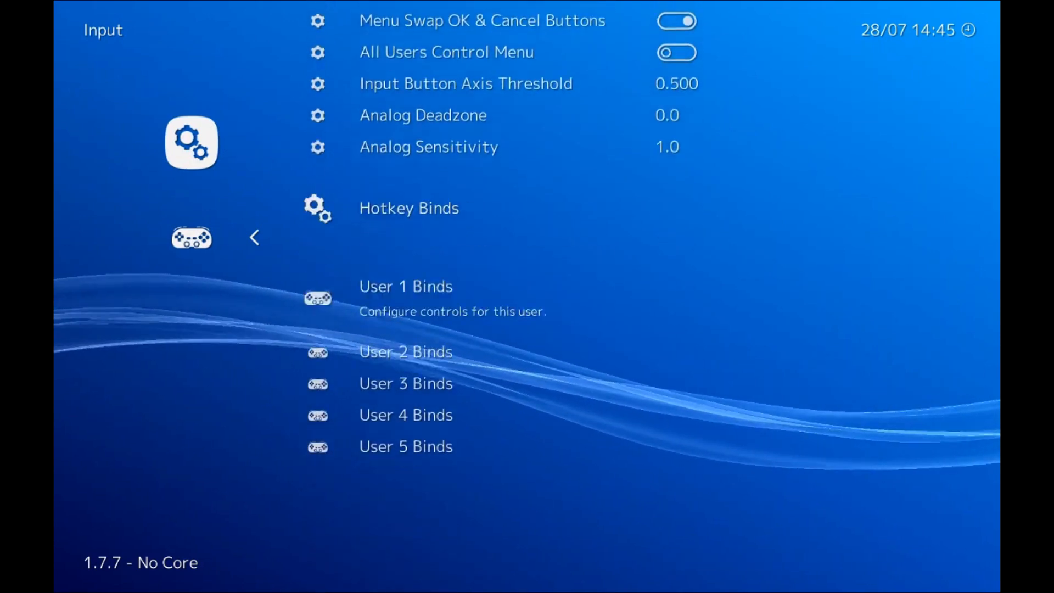
{"action": "left_click", "coordinate": [405, 286]}
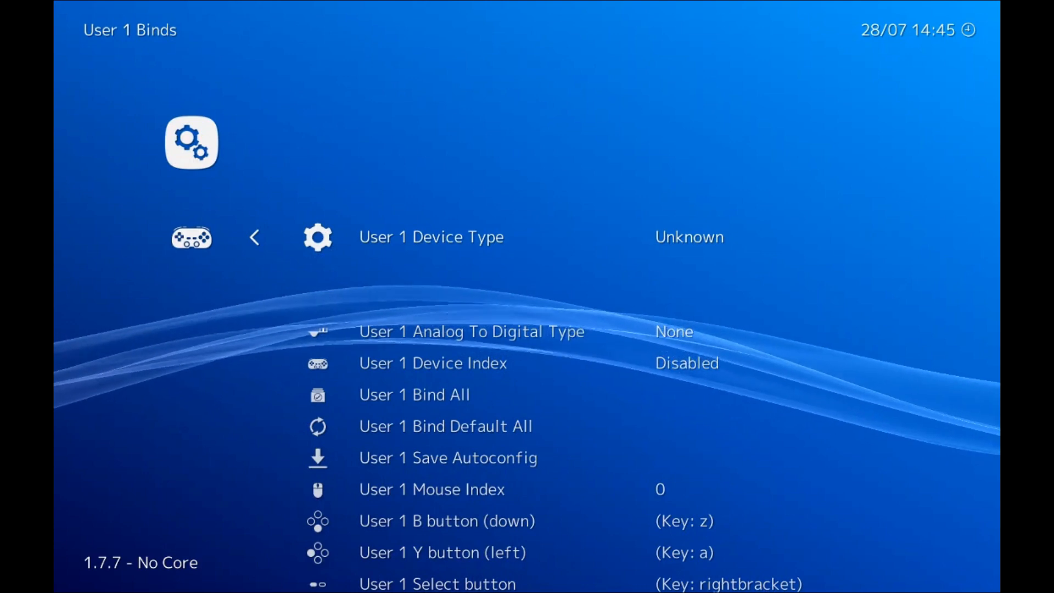
{"action": "scroll", "scroll_direction": "down", "scroll_amount": 3}
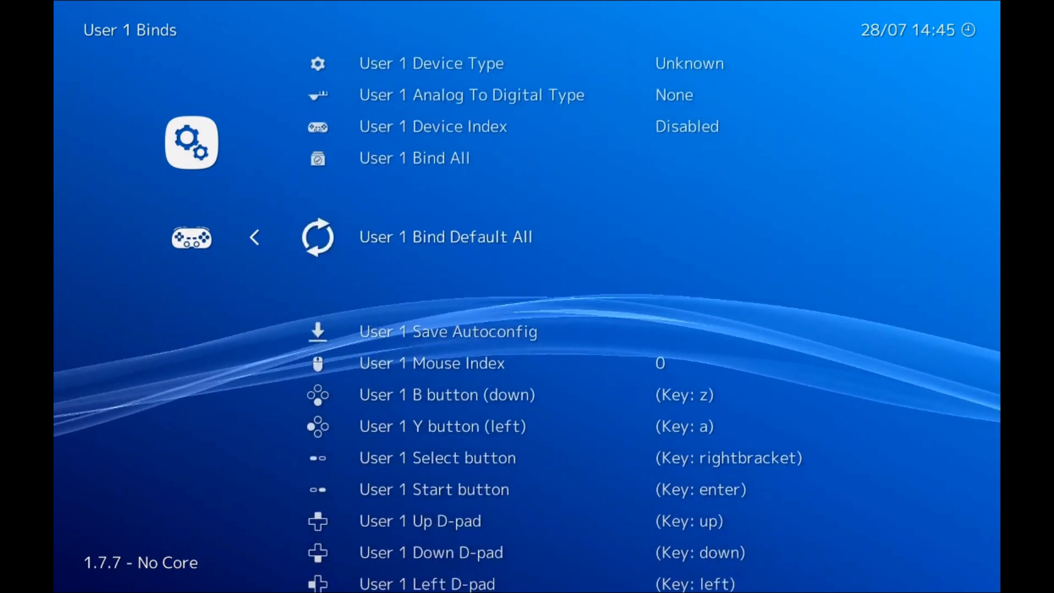
{"action": "scroll", "scroll_direction": "down", "scroll_amount": 3}
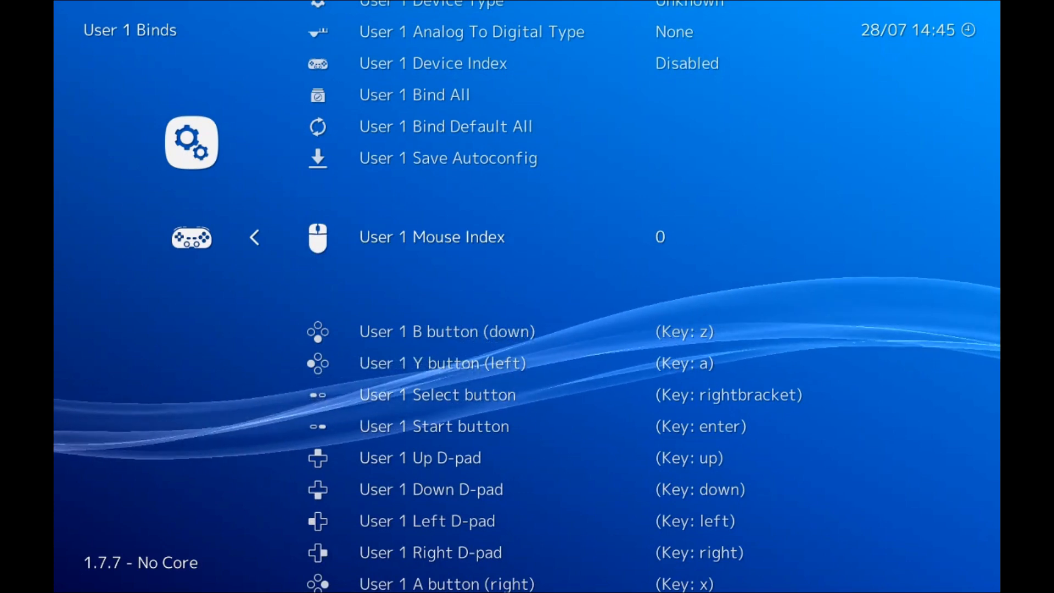
{"action": "scroll", "scroll_direction": "down", "scroll_amount": 3}
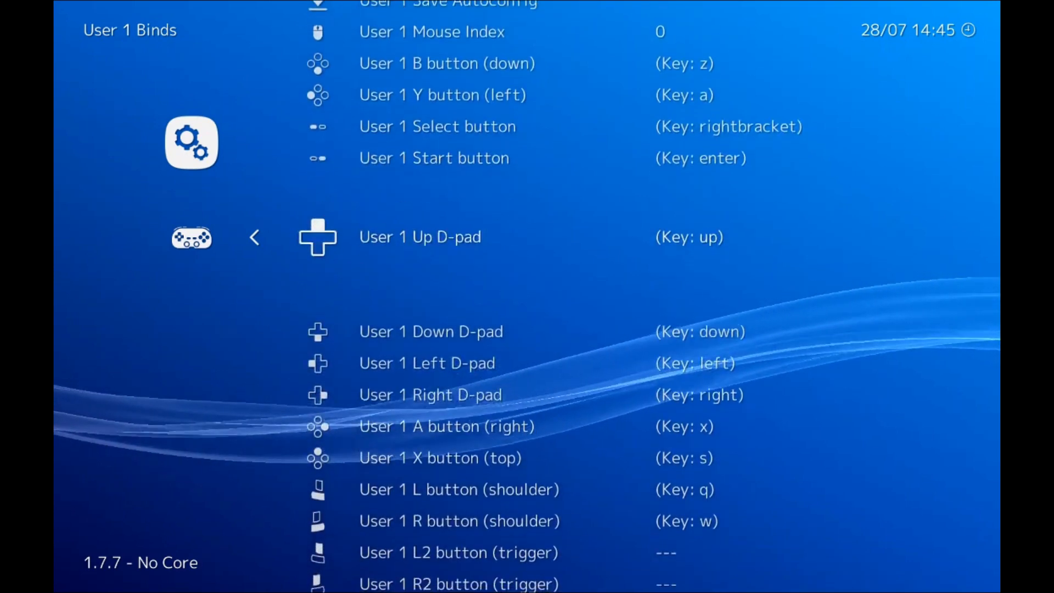
{"action": "scroll", "scroll_direction": "down", "scroll_amount": 3}
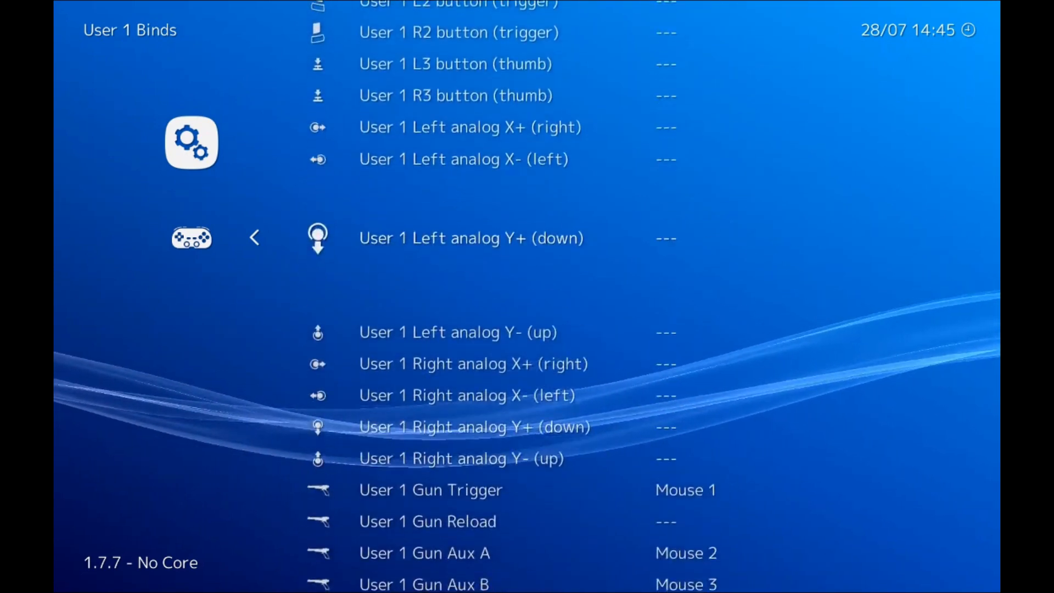
{"action": "scroll", "scroll_direction": "down", "scroll_amount": 3}
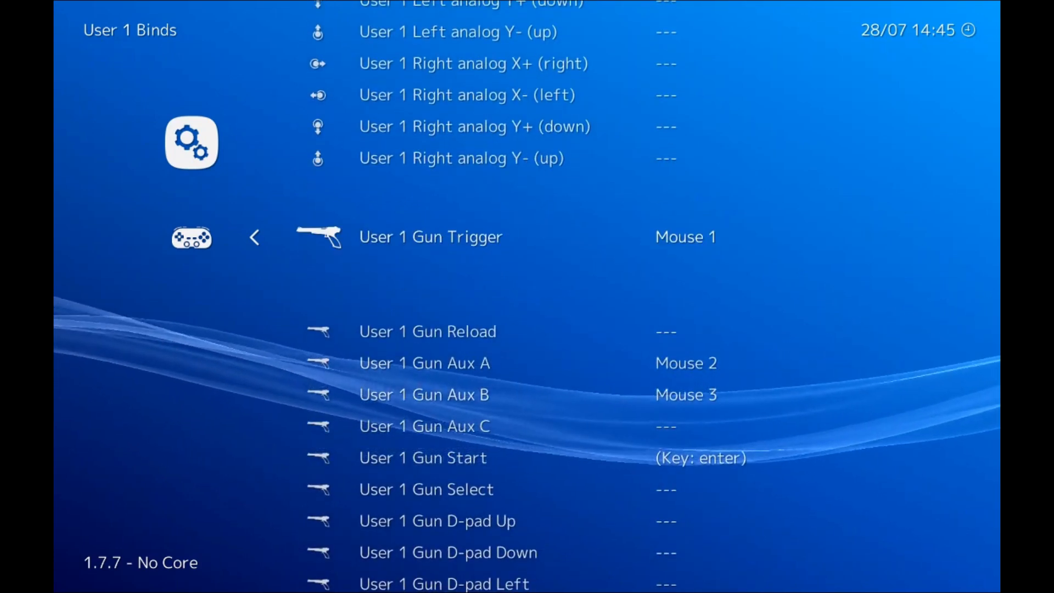
- Bind User 1 Gun Trigger to Mouse 1 and review Aux A Mouse 2, Aux B Mouse 3, Start enter
{"action": "left_click", "coordinate": [430, 236]}
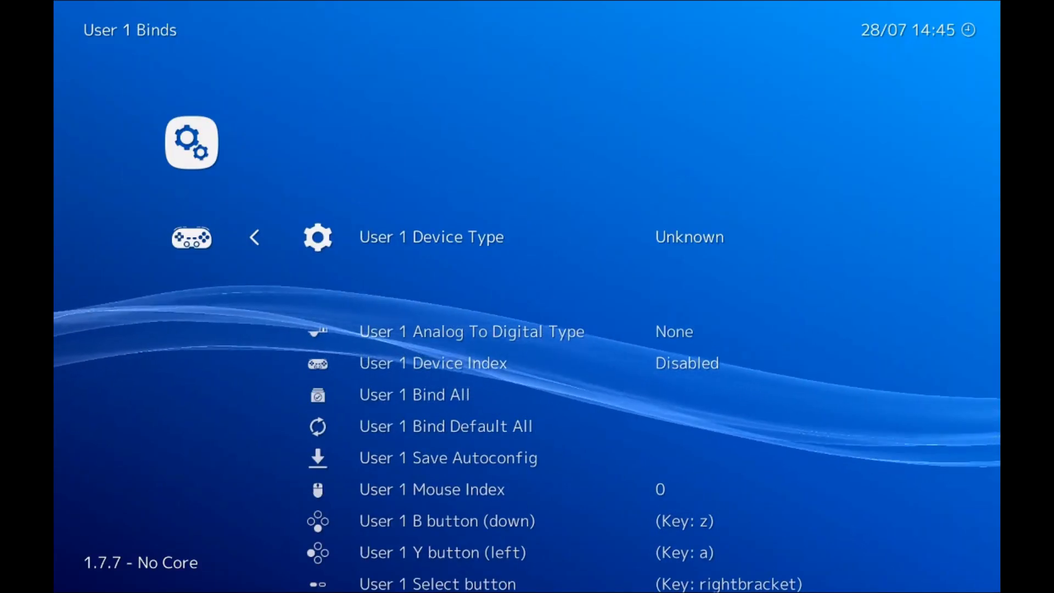
{"action": "scroll", "scroll_direction": "down", "scroll_amount": 3}
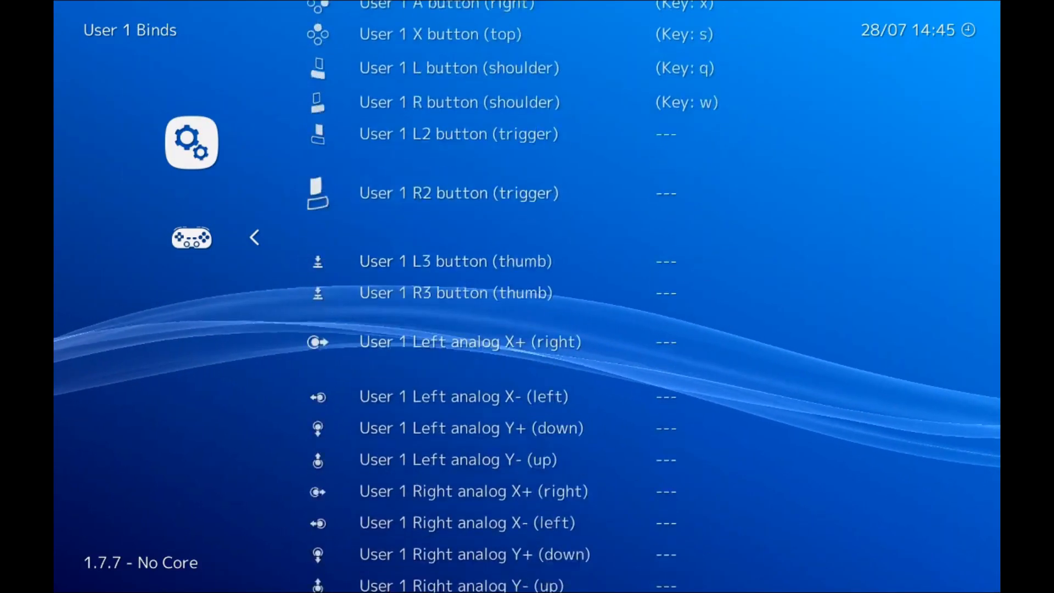
{"action": "scroll", "scroll_direction": "down", "scroll_amount": 3}
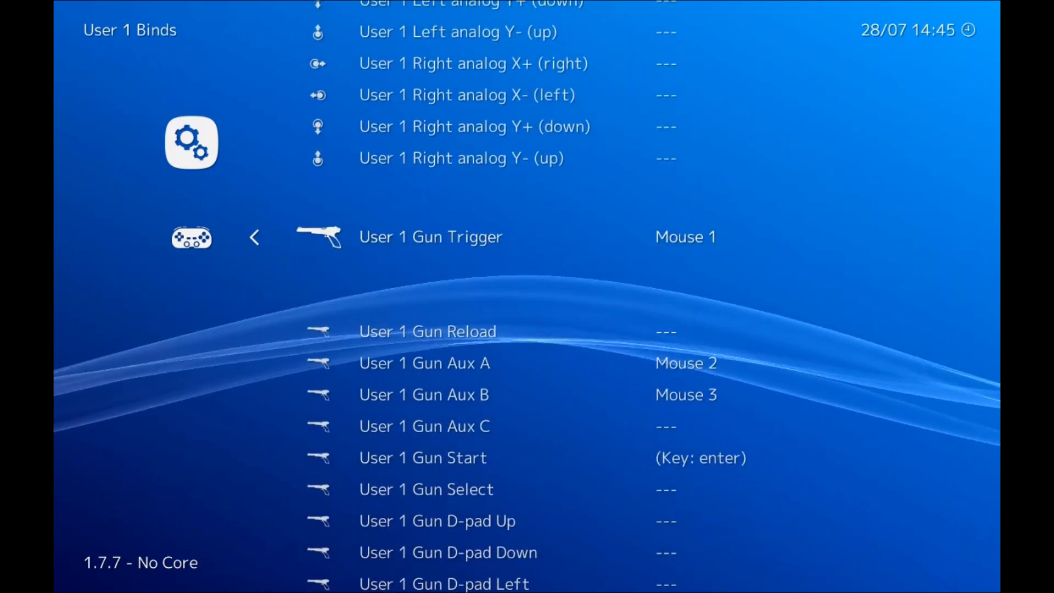
{"action": "scroll", "scroll_direction": "down", "scroll_amount": 3}
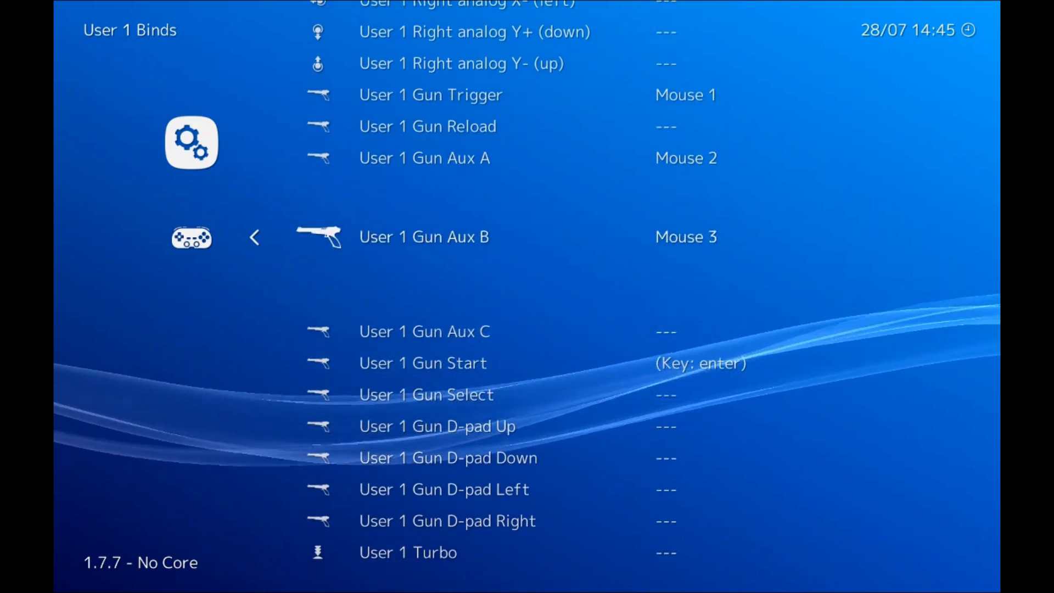
{"action": "scroll", "scroll_direction": "down", "scroll_amount": 3}
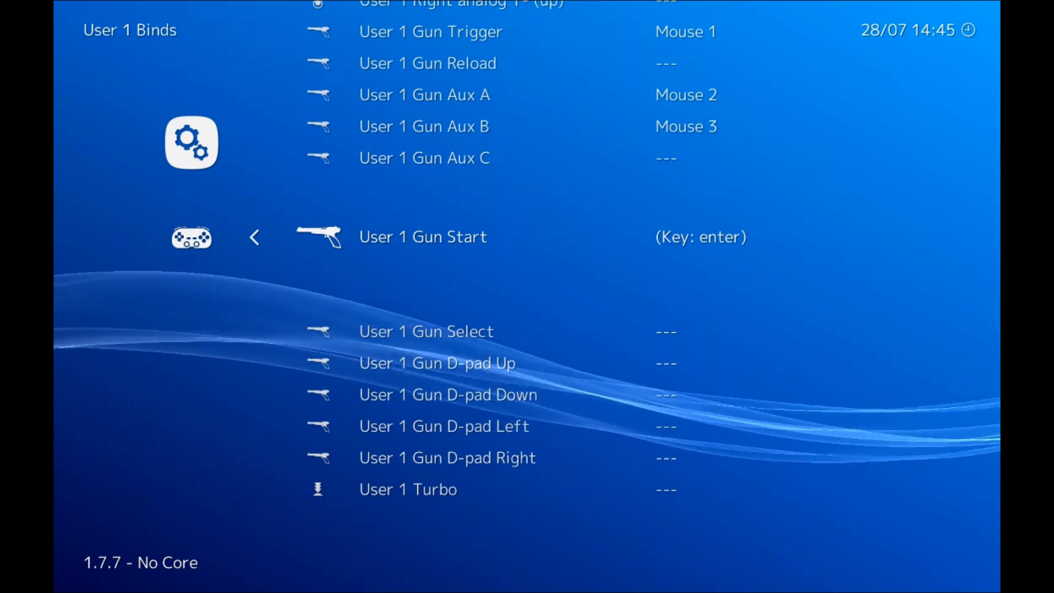
- Open User 2 Binds and scroll down to the gun entries
{"action": "left_click", "coordinate": [254, 238]}
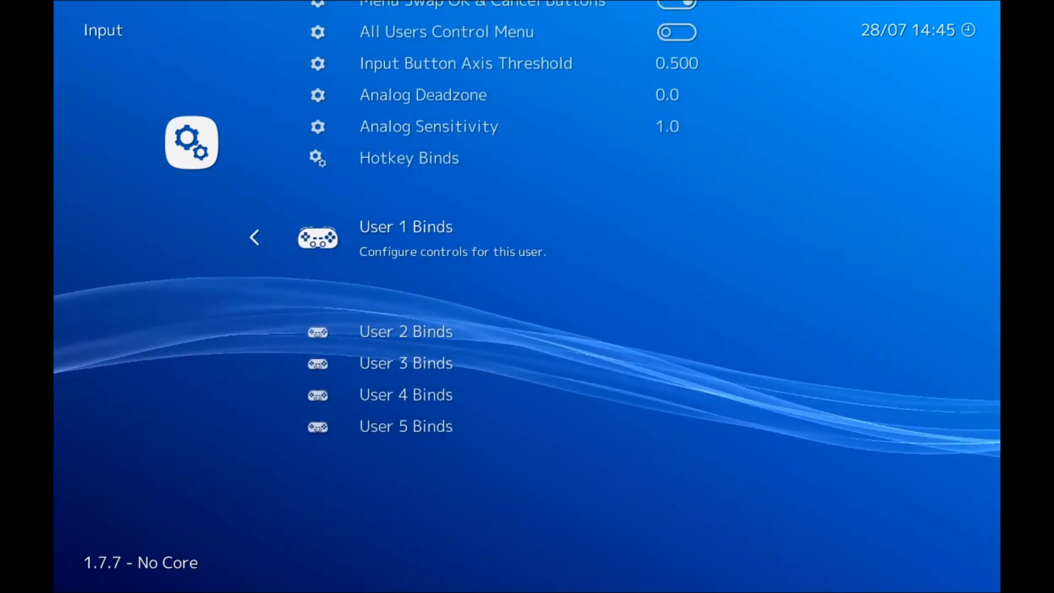
{"action": "scroll", "scroll_direction": "down", "scroll_amount": 3}
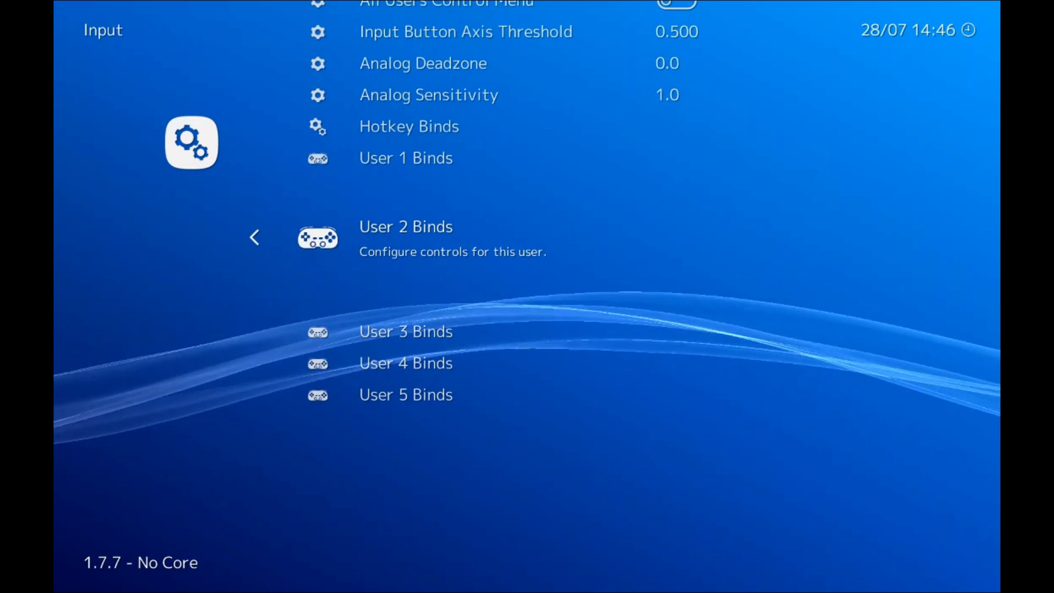
{"action": "left_click", "coordinate": [406, 226]}
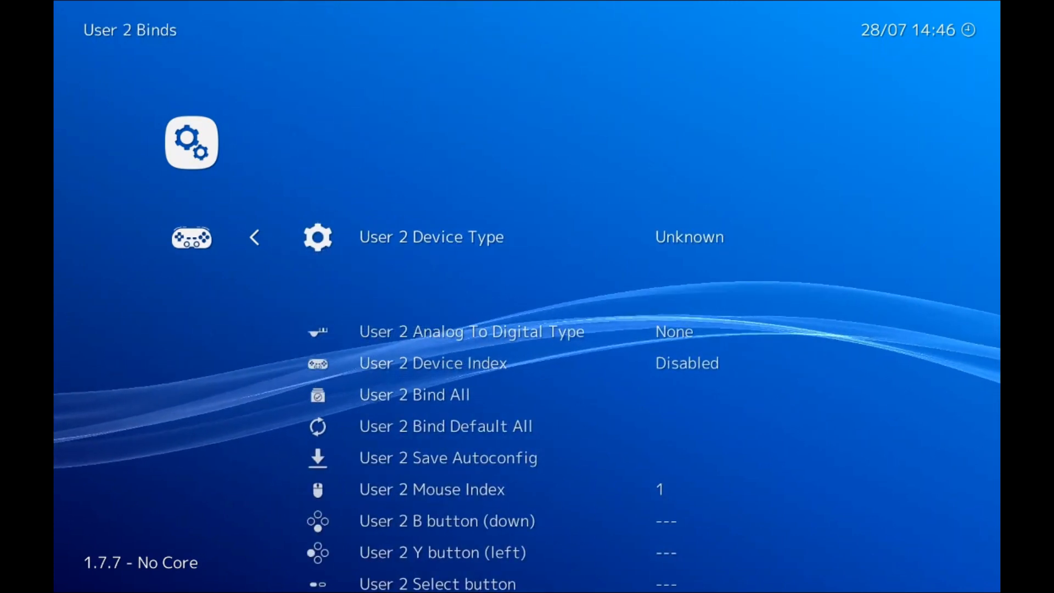
{"action": "scroll", "scroll_direction": "down", "scroll_amount": 3}
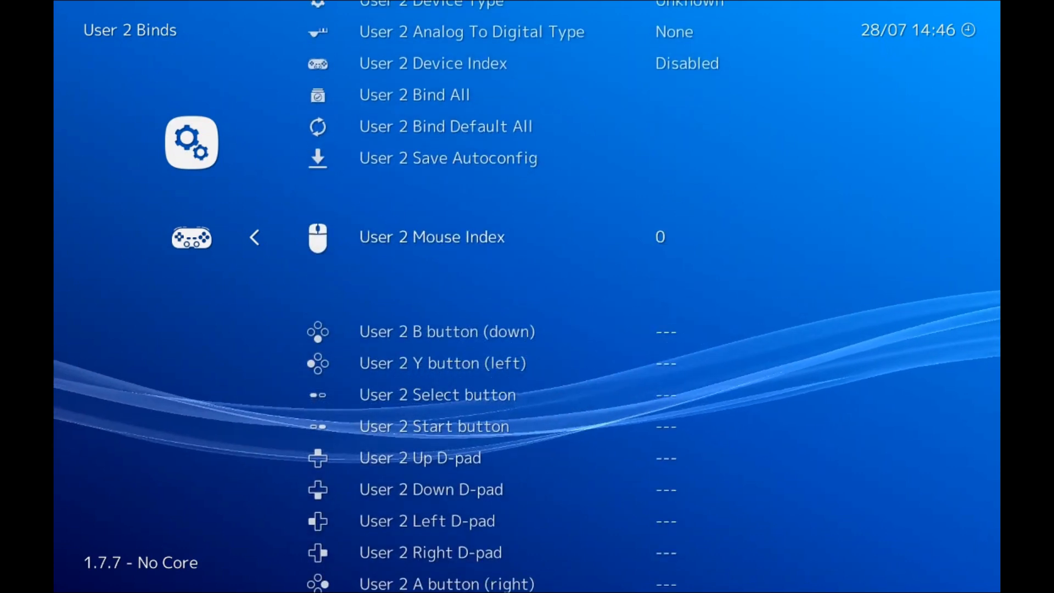
{"action": "scroll", "scroll_direction": "down", "scroll_amount": 3}
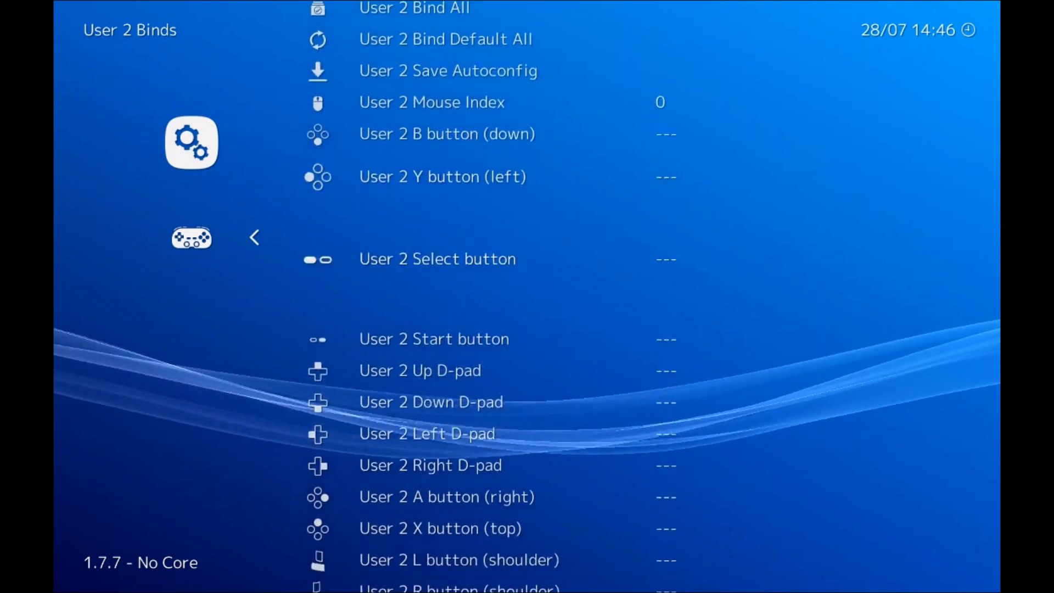
{"action": "scroll", "scroll_direction": "down", "scroll_amount": 3}
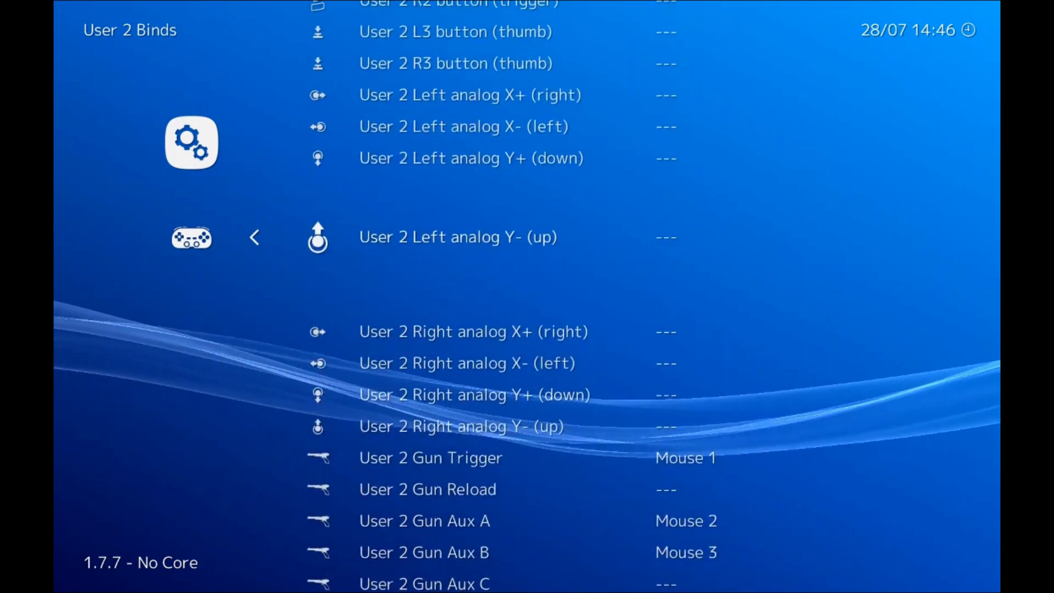
{"action": "scroll", "scroll_direction": "down", "scroll_amount": 3}
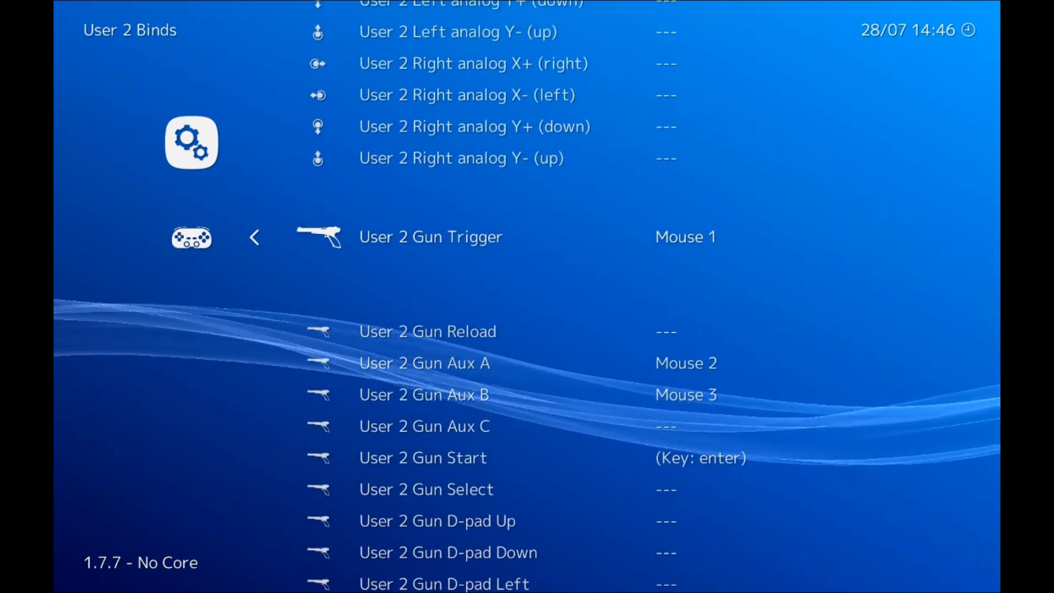
- Confirm User 2 gun binds Mouse 1 trigger, Mouse 2/3 Aux A/B, Enter start, and back out to the Main Menu
{"action": "left_click", "coordinate": [430, 236]}
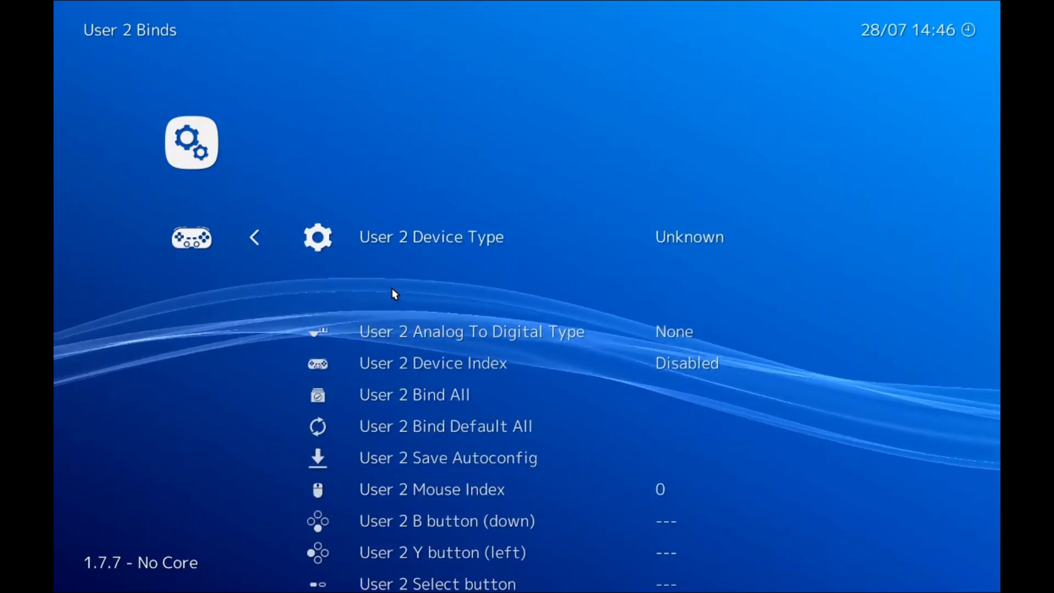
{"action": "scroll", "scroll_direction": "down", "scroll_amount": 3}
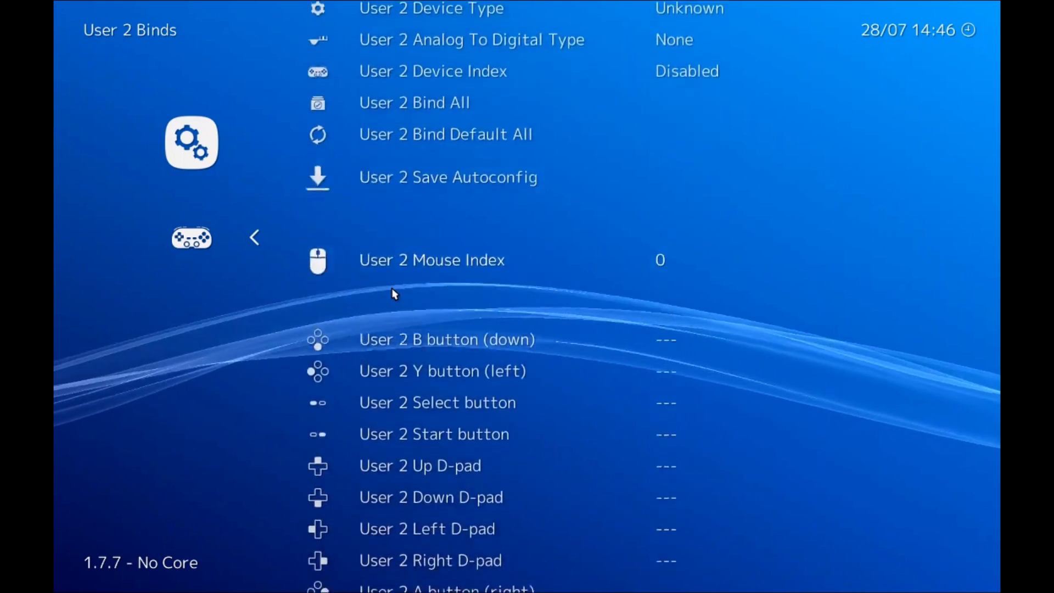
{"action": "scroll", "scroll_direction": "down", "scroll_amount": 3}
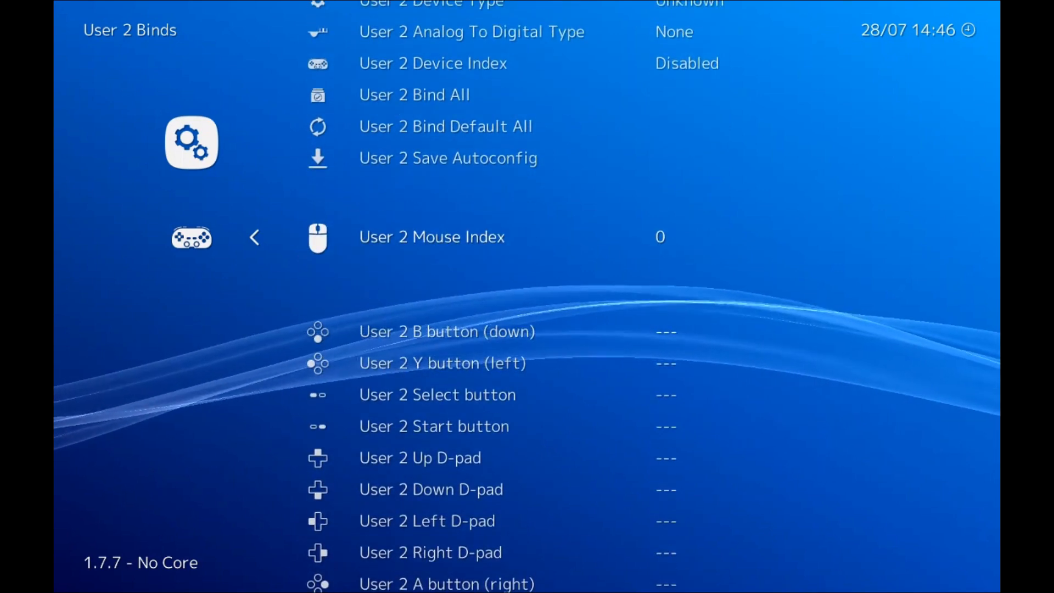
{"action": "left_click", "coordinate": [660, 236]}
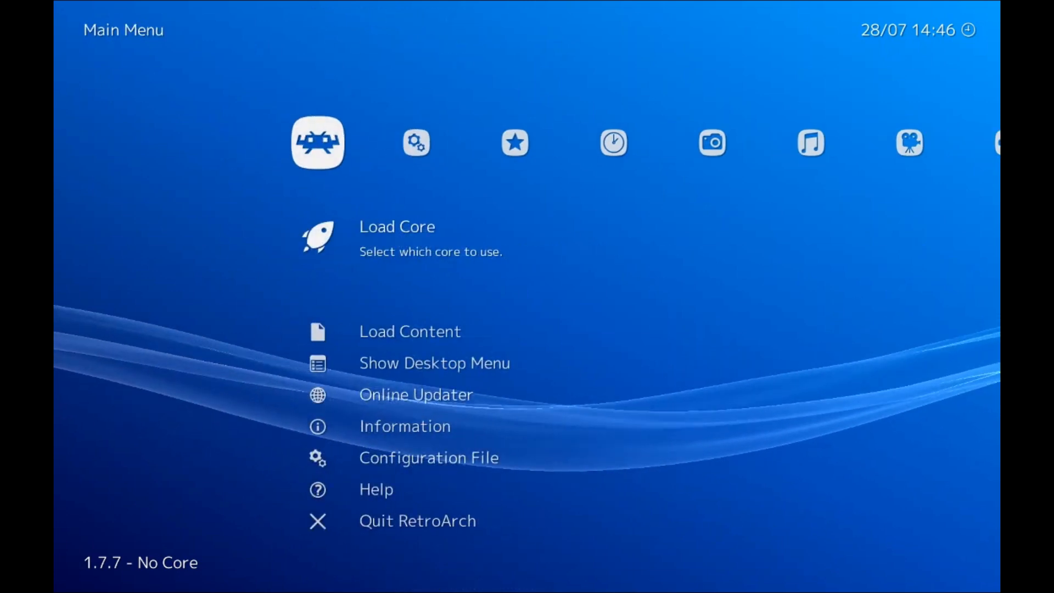
- Quit RetroArch to save the binds and relaunch it from the desktop shortcut
{"action": "key", "text": "Down"}
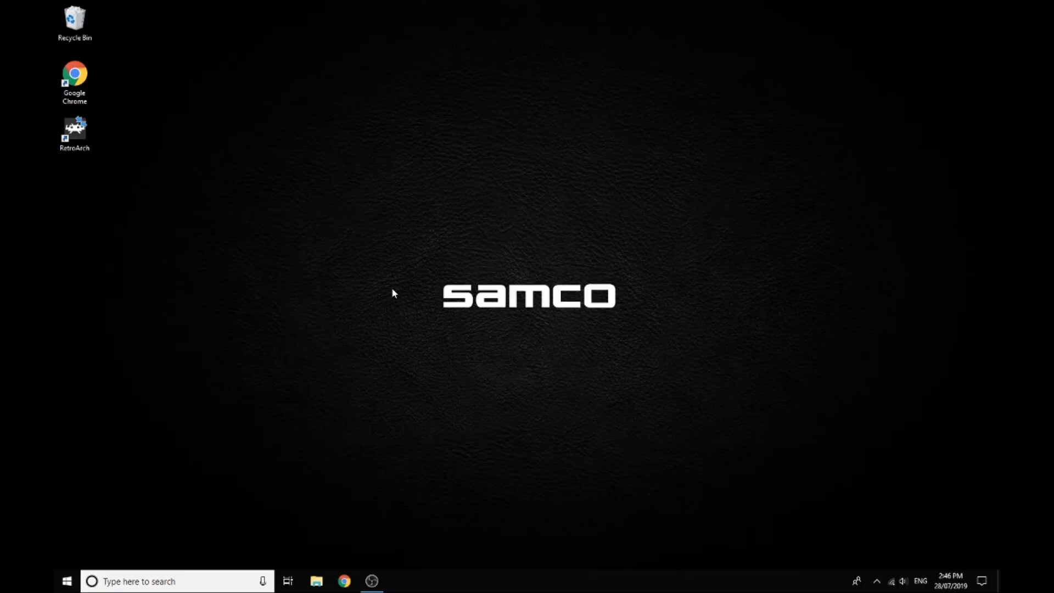
{"action": "mouse_move", "coordinate": [528, 301]}
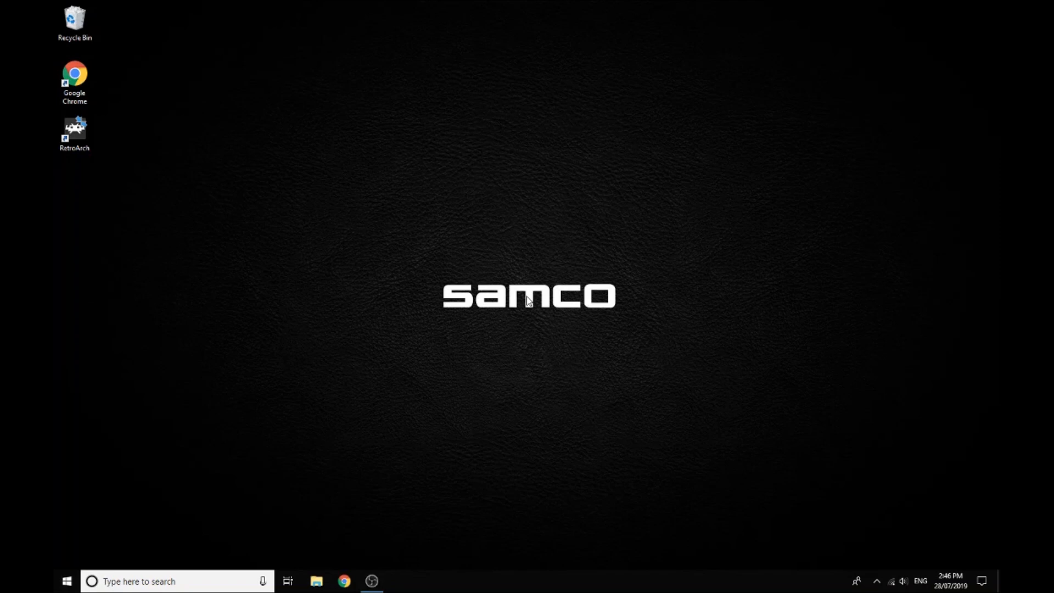
{"action": "mouse_move", "coordinate": [568, 220]}
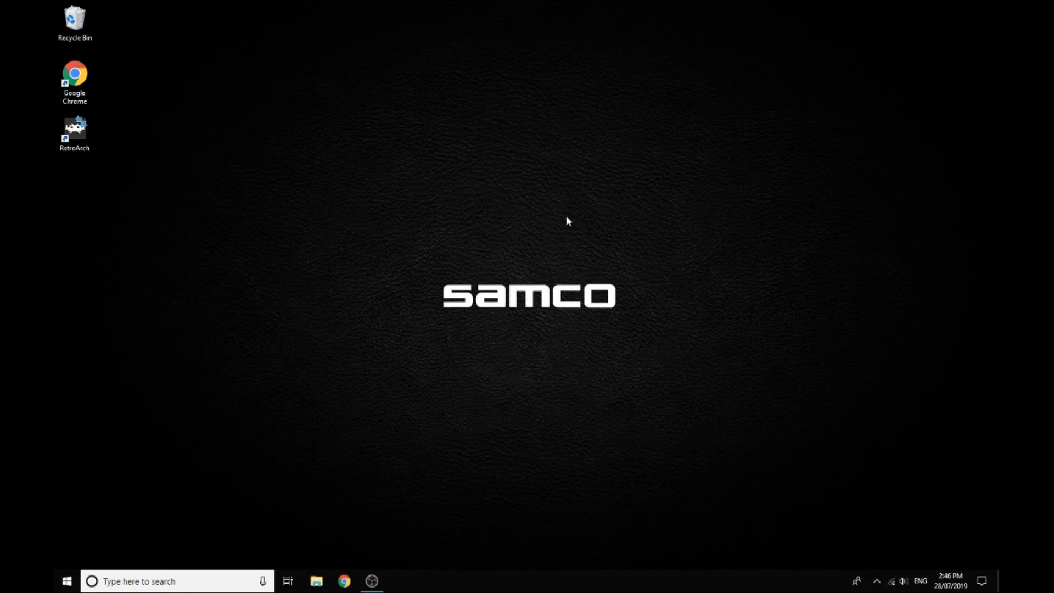
{"action": "left_click", "coordinate": [74, 133]}
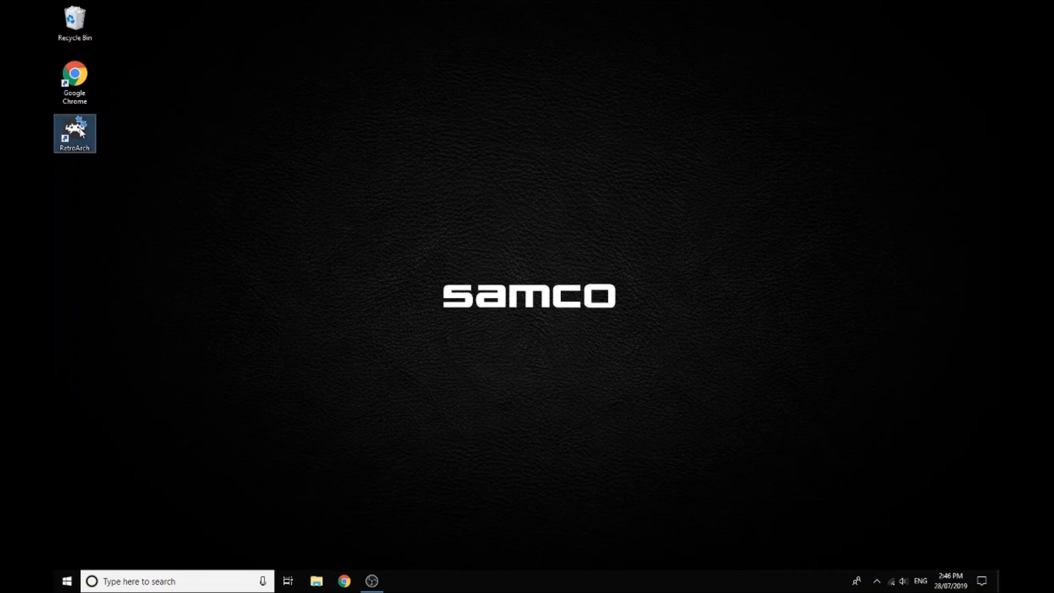
{"action": "double_click", "coordinate": [74, 133]}
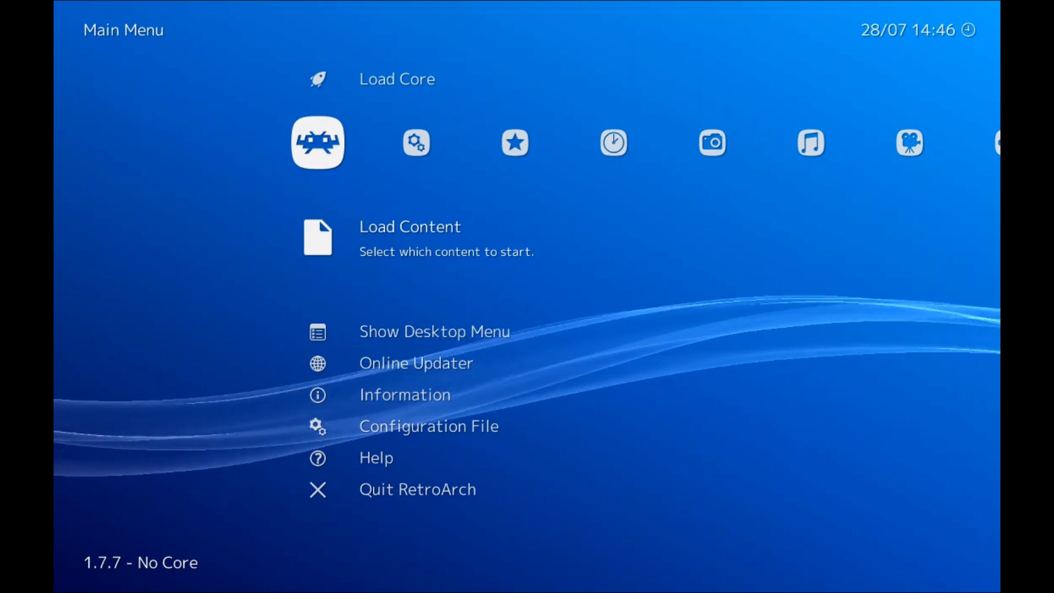
- Load C:\PSX\Point Blank\Point Blank.cue with the Sony - PlayStation (Beetle PSX) core
{"action": "left_click", "coordinate": [410, 226]}
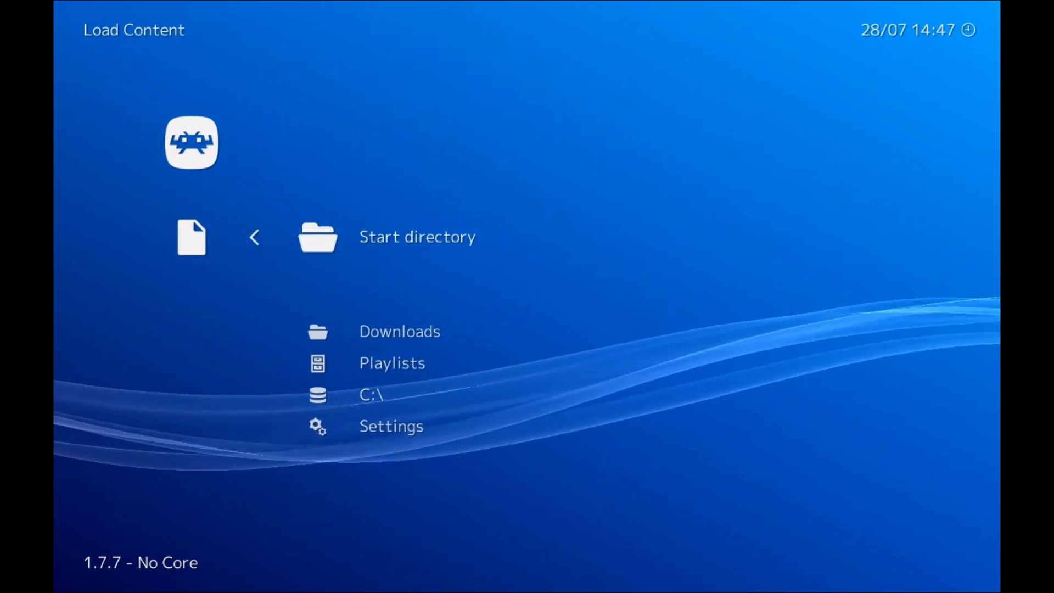
{"action": "left_click", "coordinate": [371, 394]}
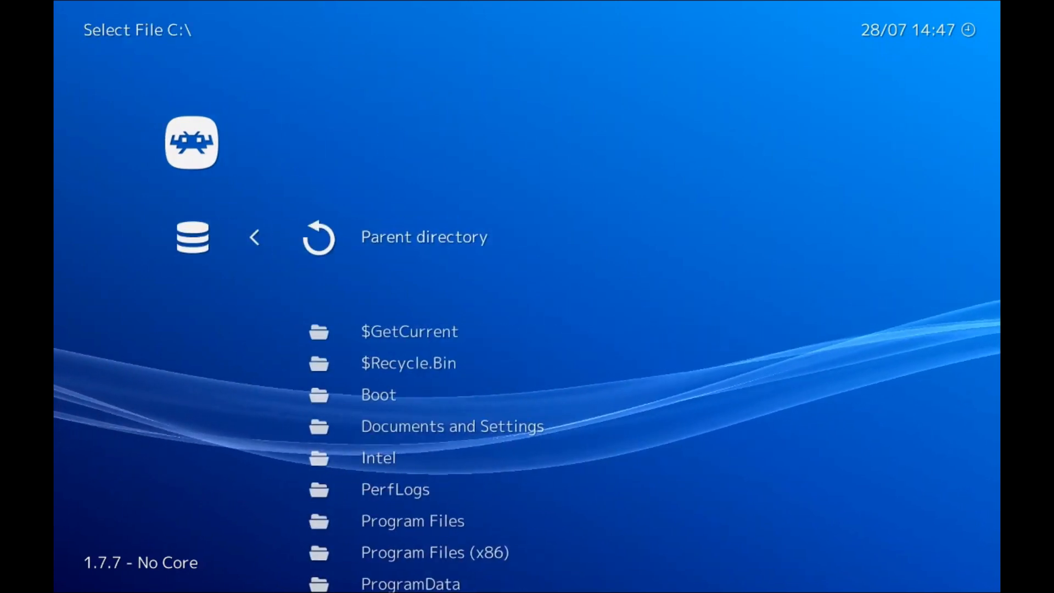
{"action": "scroll", "scroll_direction": "down", "scroll_amount": 3}
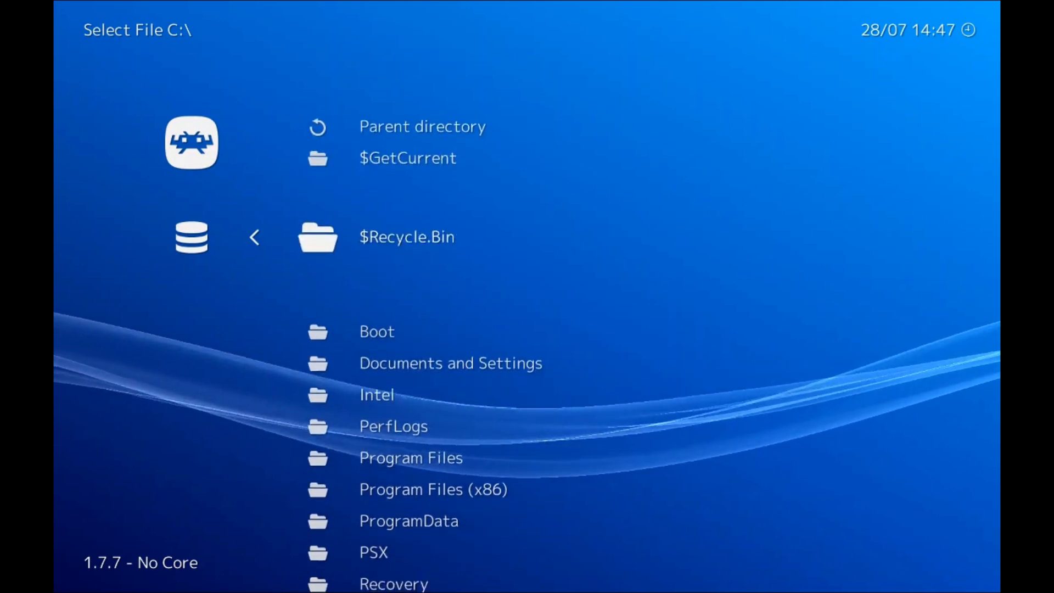
{"action": "scroll", "scroll_direction": "down", "scroll_amount": 3}
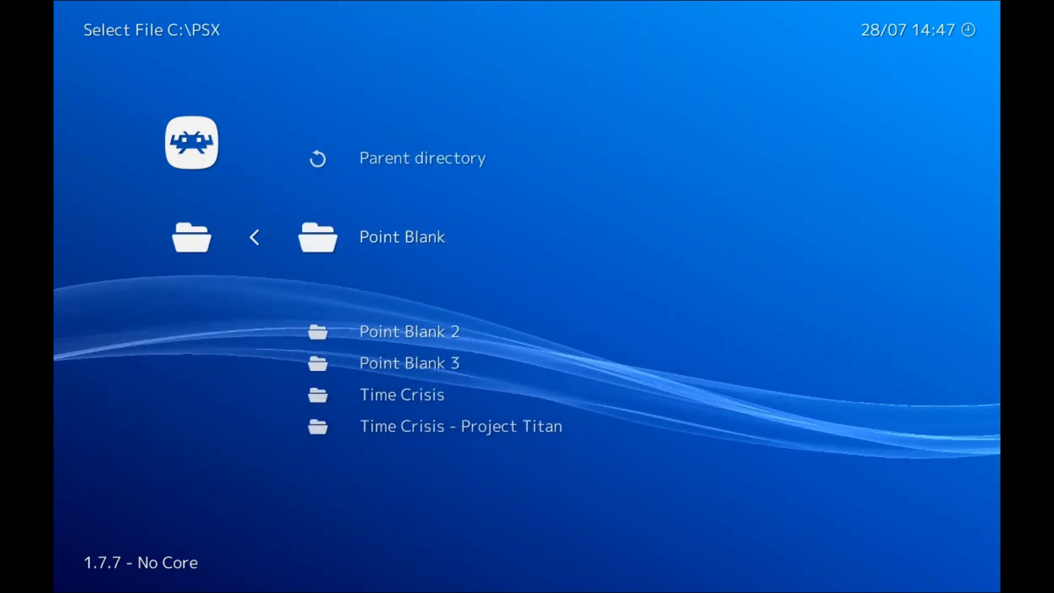
{"action": "left_click", "coordinate": [402, 236]}
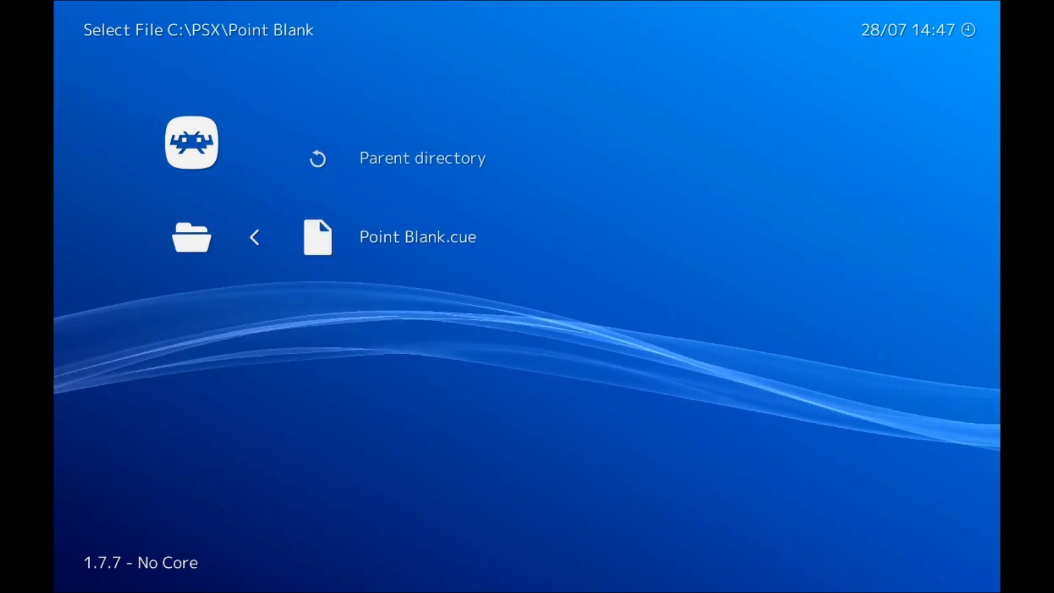
{"action": "left_click", "coordinate": [417, 237]}
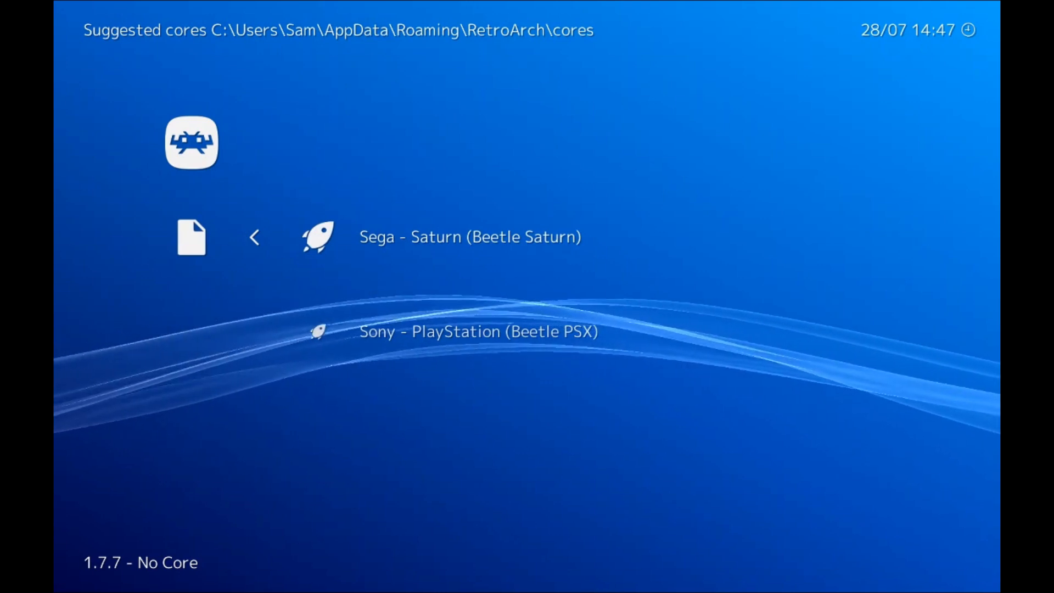
{"action": "key", "text": "Down"}
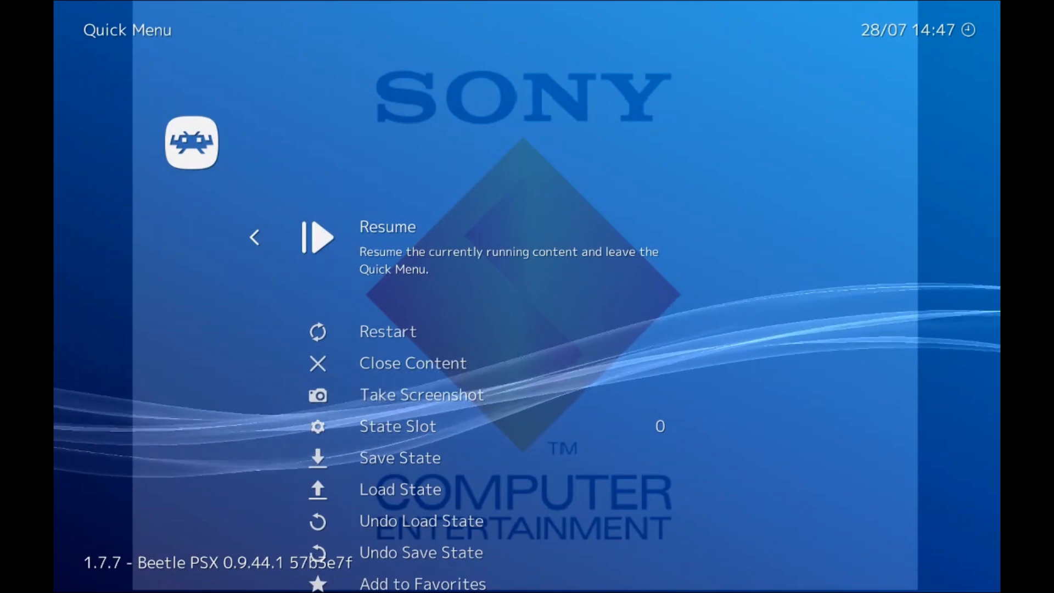
- In Quick Menu Controls, confirm Users 1 and 2 Device Type are Guncon / G-Con 45
{"action": "key", "text": "Down"}
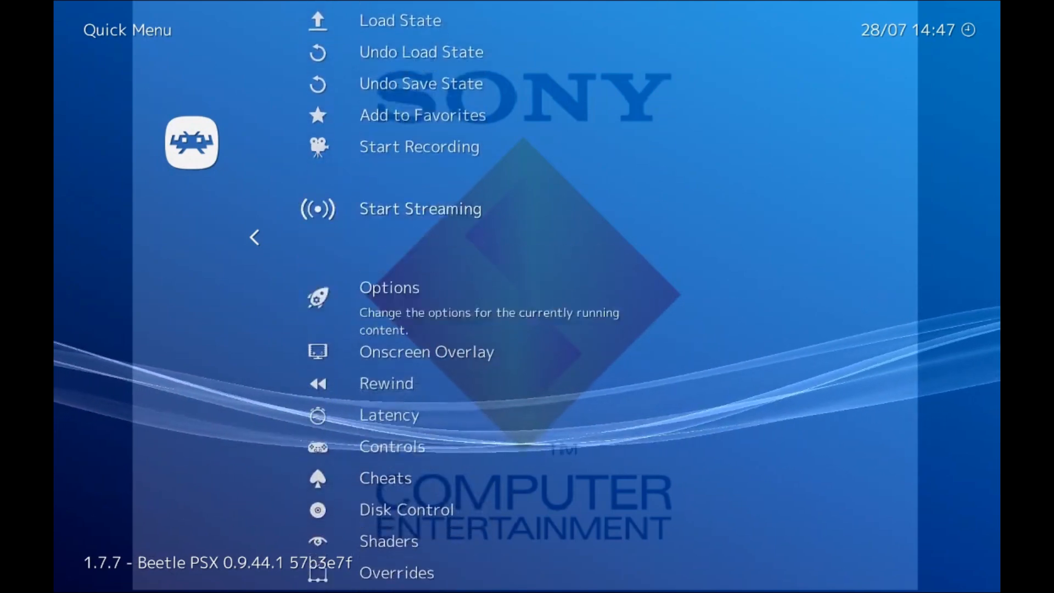
{"action": "scroll", "scroll_direction": "down", "scroll_amount": 3}
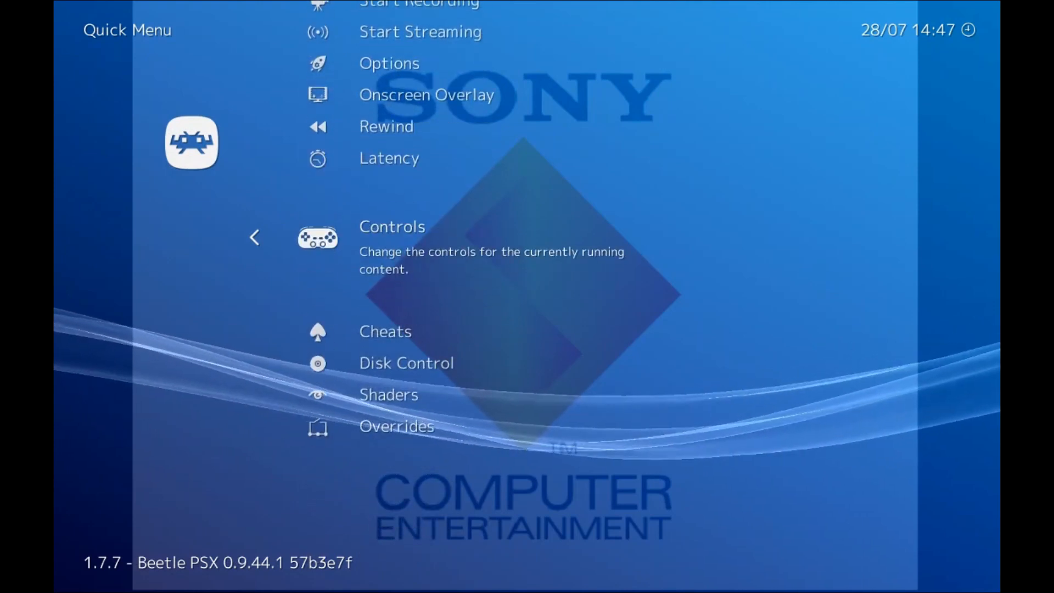
{"action": "left_click", "coordinate": [392, 237]}
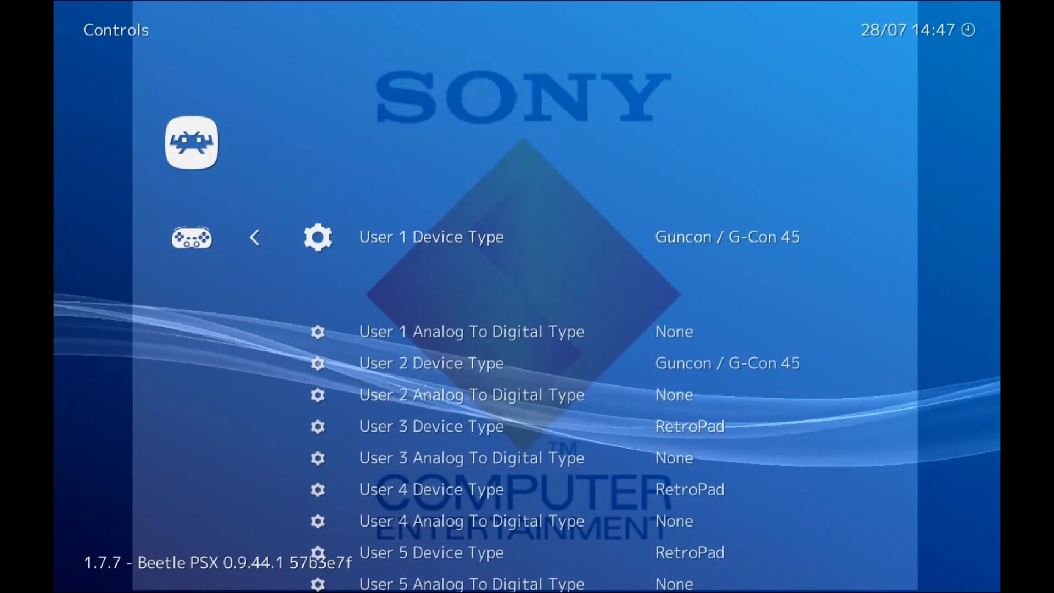
{"action": "left_click", "coordinate": [727, 237]}
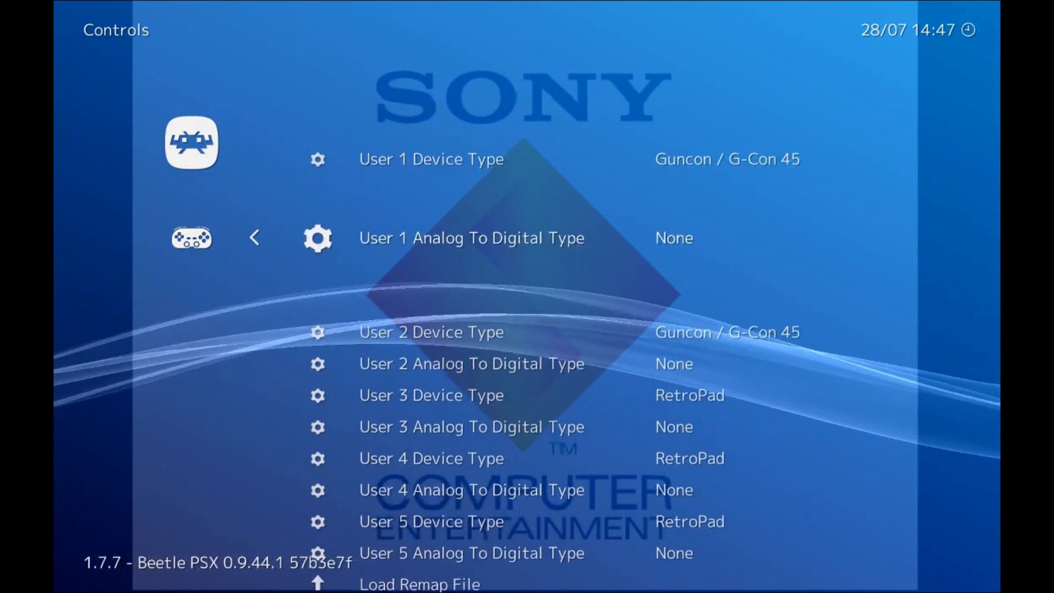
{"action": "scroll", "scroll_direction": "down", "scroll_amount": 3}
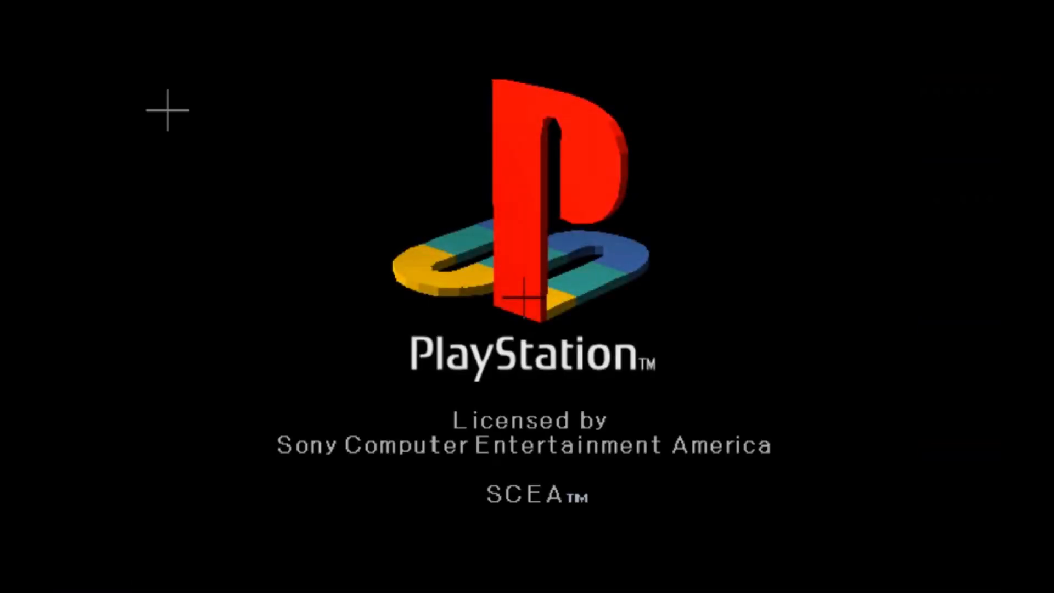
{"action": "mouse_move", "coordinate": [859, 473]}
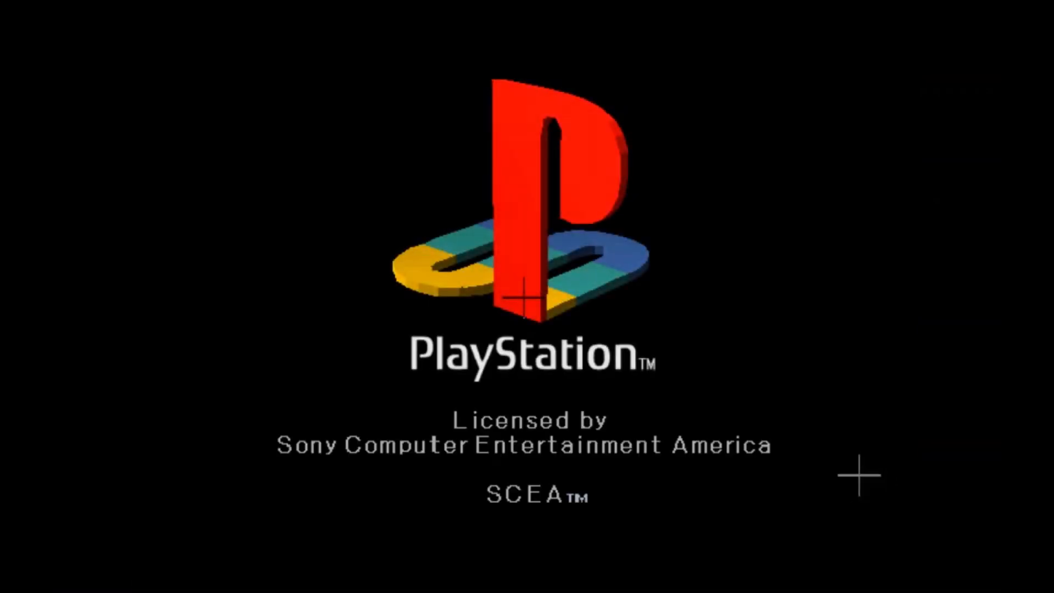